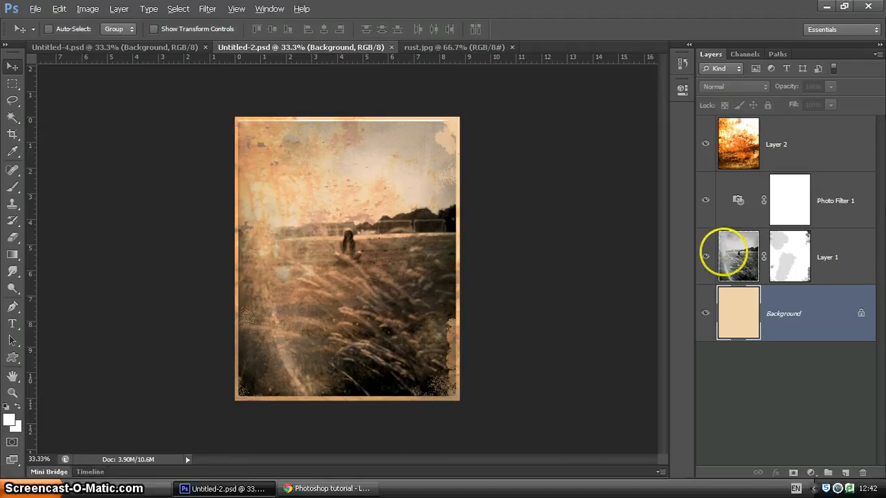
- Review the finished composite's layers: field photo, Photo Filter 1 adjustment and Background
click(705, 144)
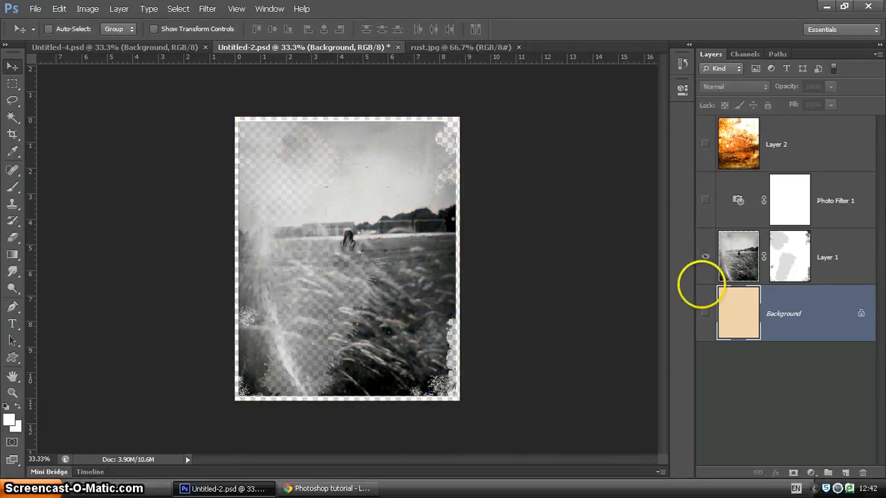
click(705, 144)
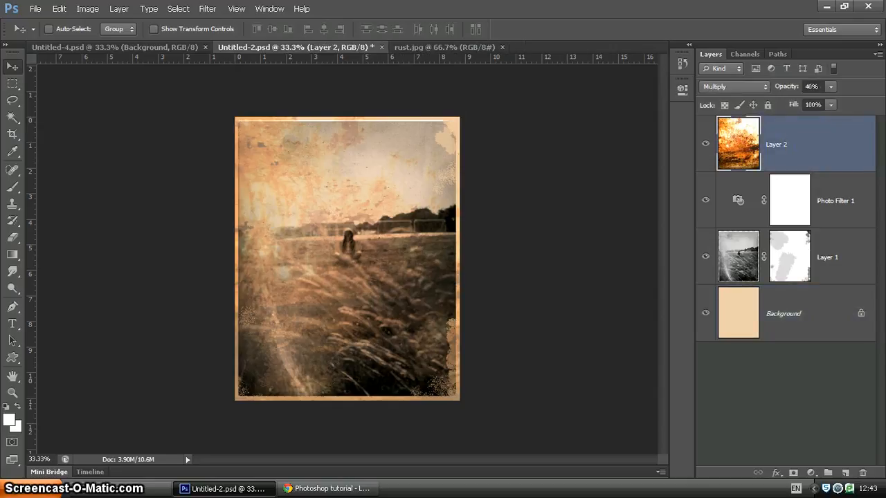
click(816, 200)
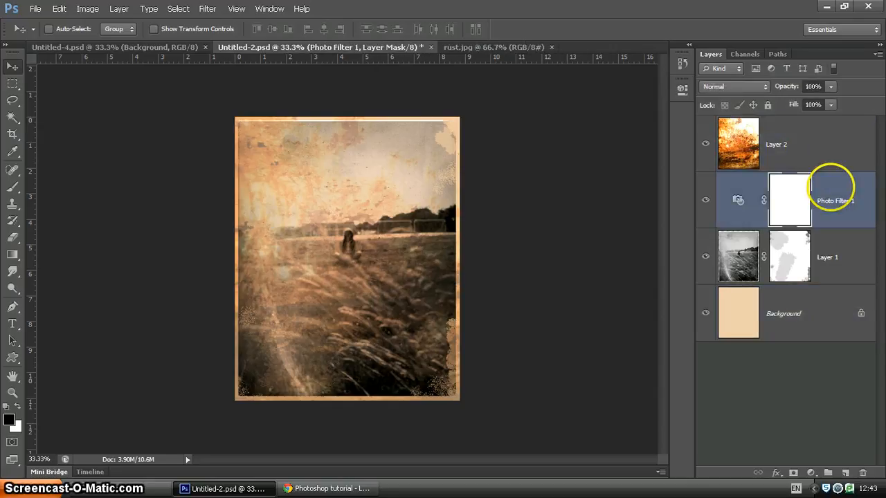
click(738, 257)
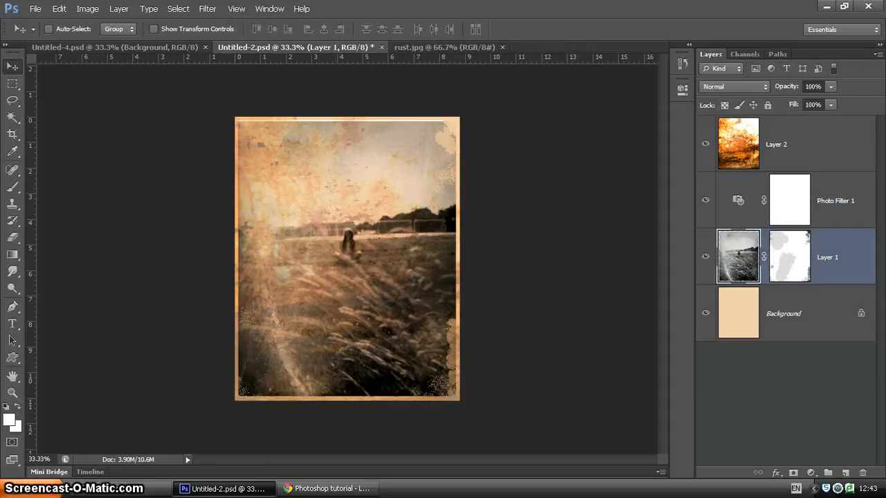
mouse_move(803, 260)
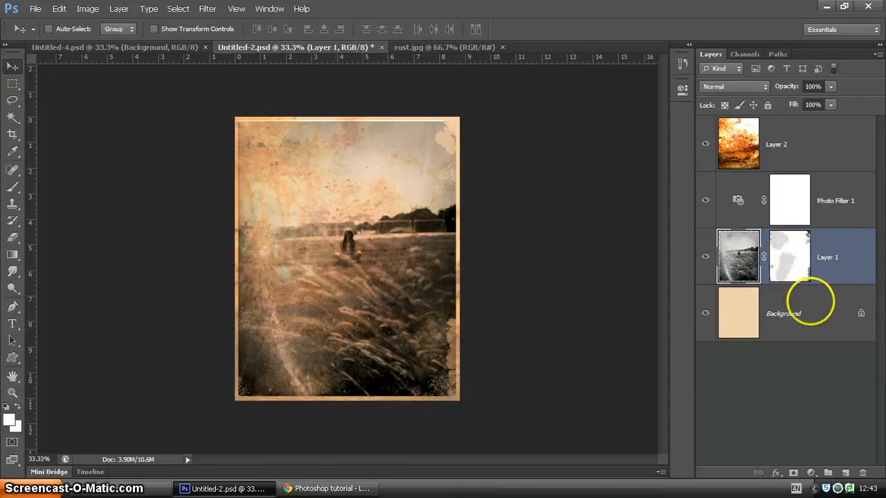
click(783, 313)
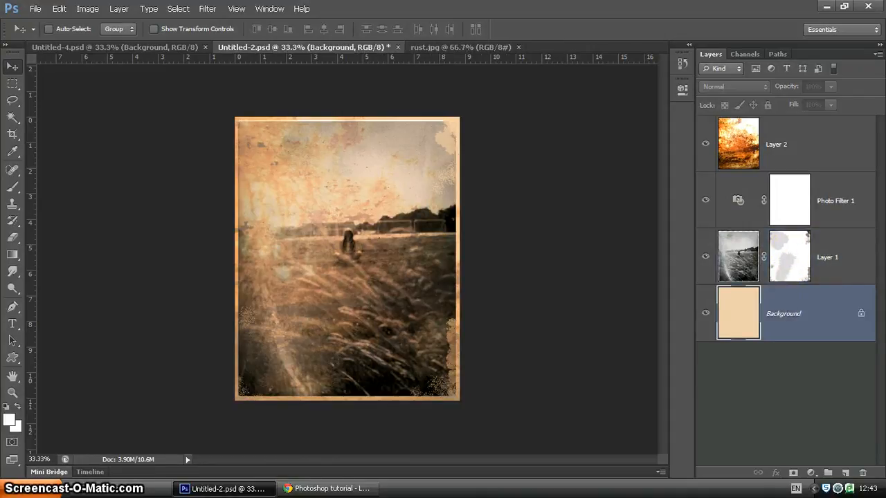
mouse_move(480, 227)
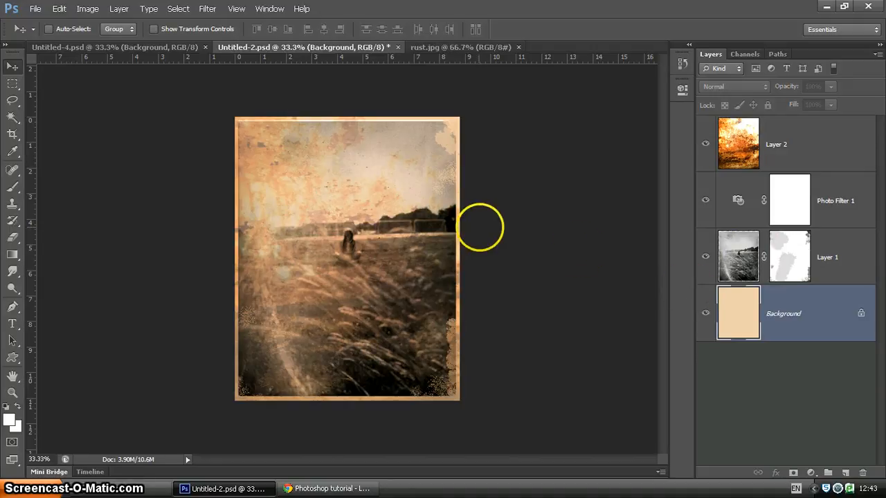
mouse_move(235, 294)
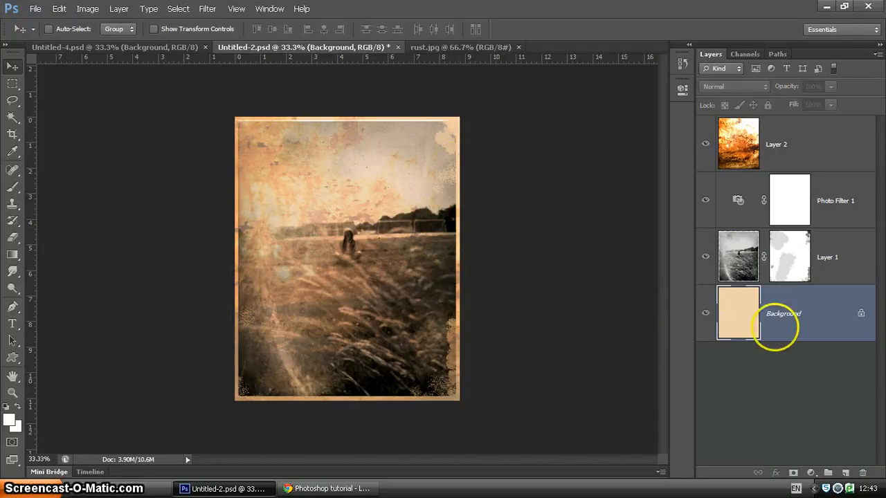
- Close Untitled-2 without saving and switch to the Untitled-4 field photo document
click(397, 47)
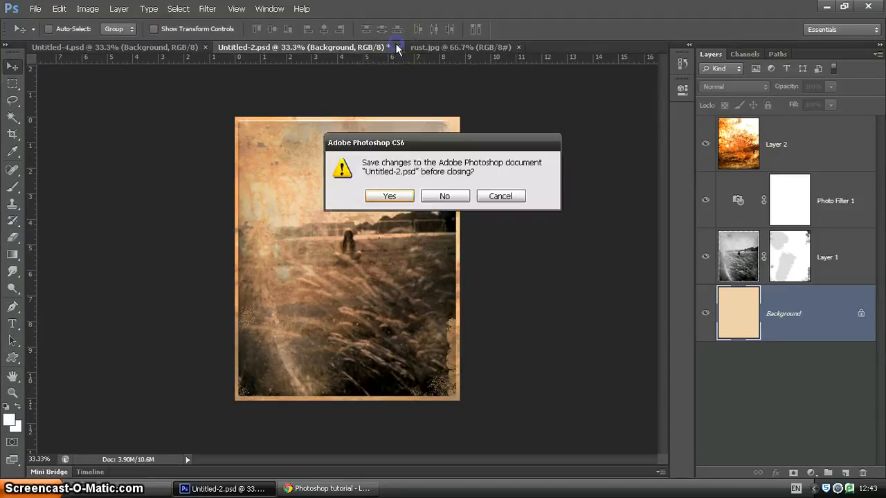
click(445, 196)
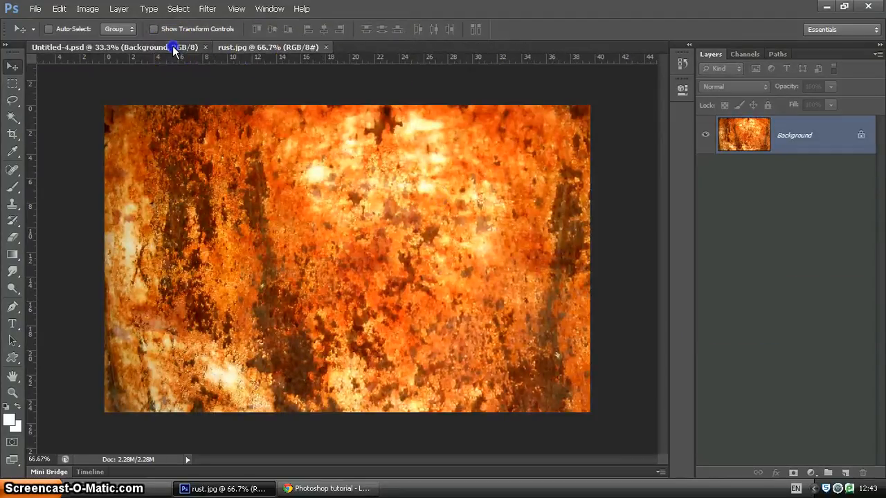
click(104, 48)
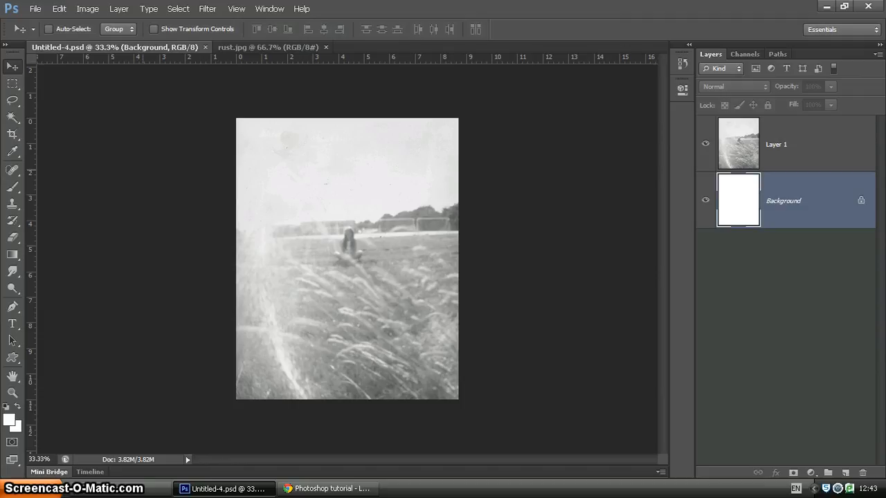
mouse_move(784, 200)
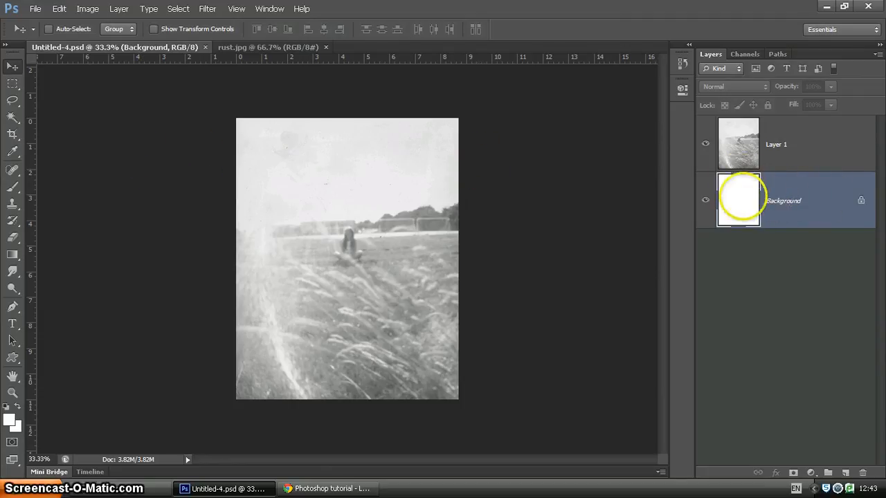
mouse_move(738, 200)
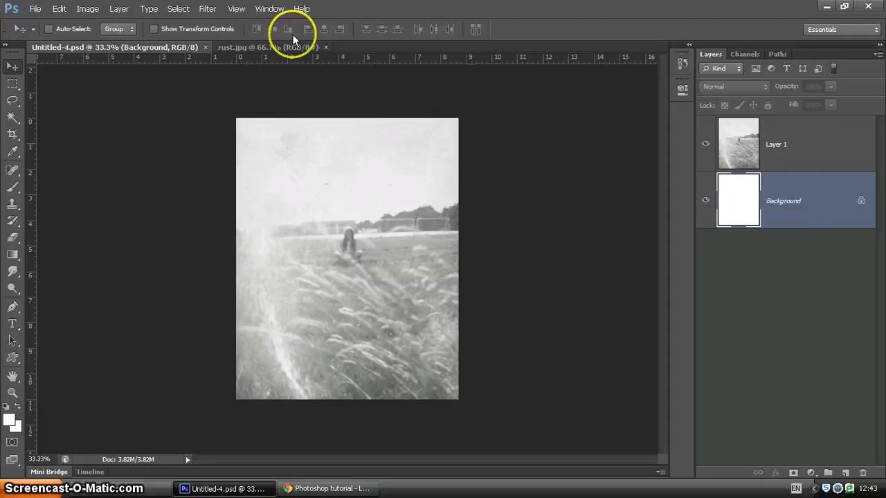
- Bring the rust texture into Untitled-4 and place its layer above the field photo
click(267, 47)
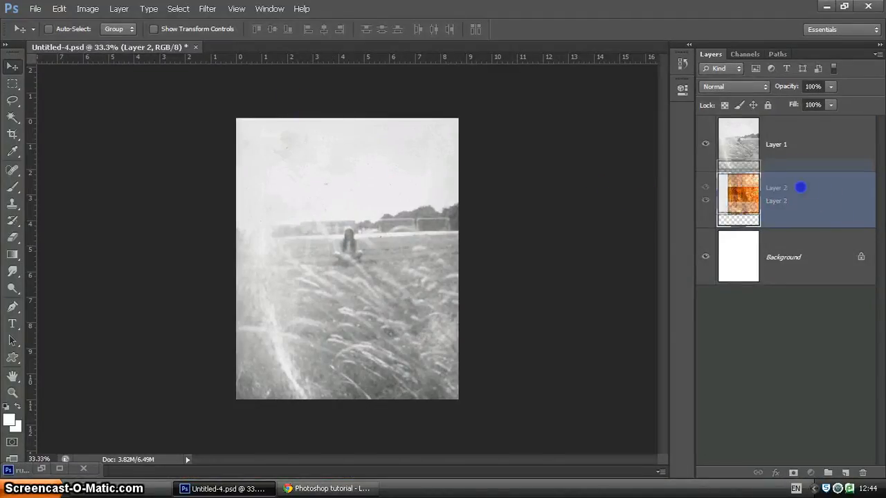
drag(738, 197, 739, 142)
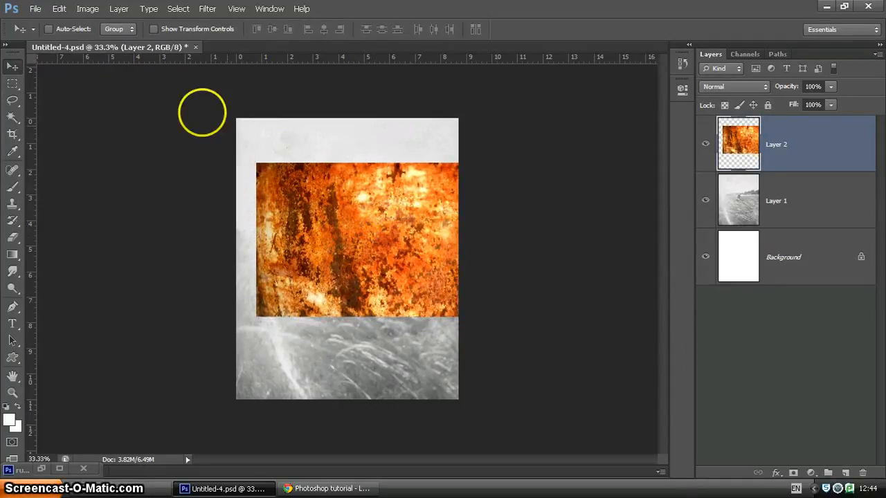
- Rotate the rust layer 90° and transform it to cover the whole canvas
click(58, 9)
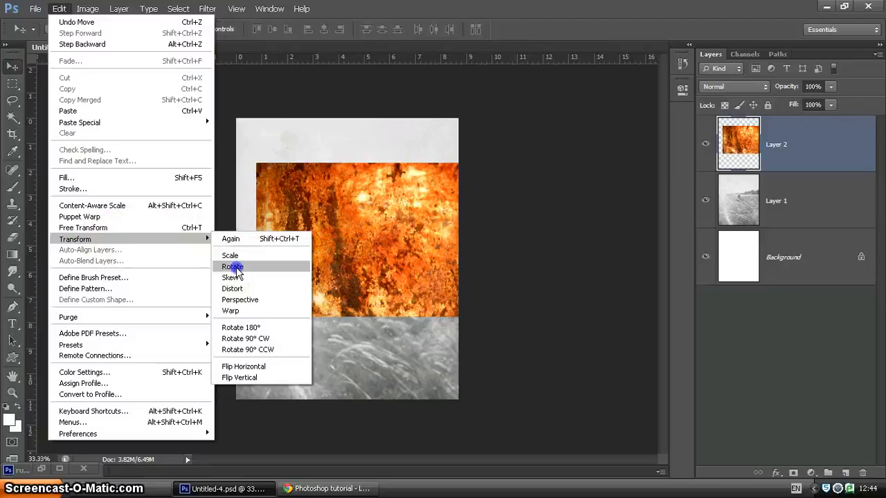
click(231, 266)
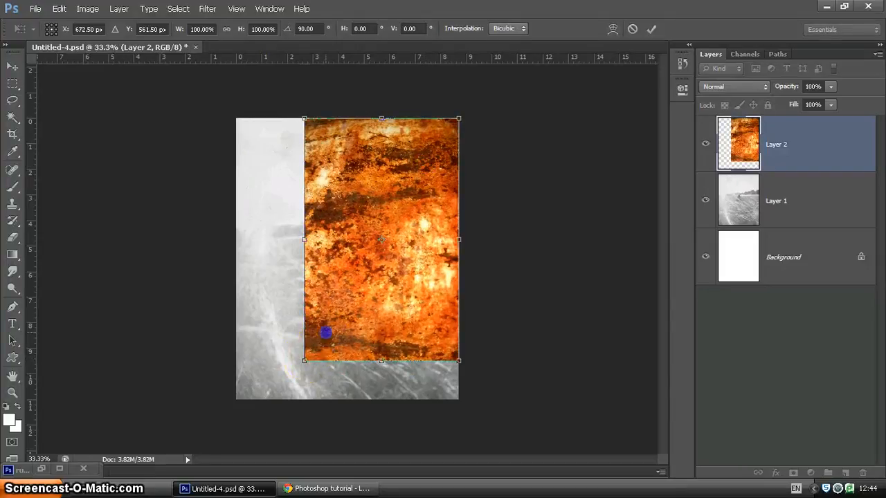
click(650, 28)
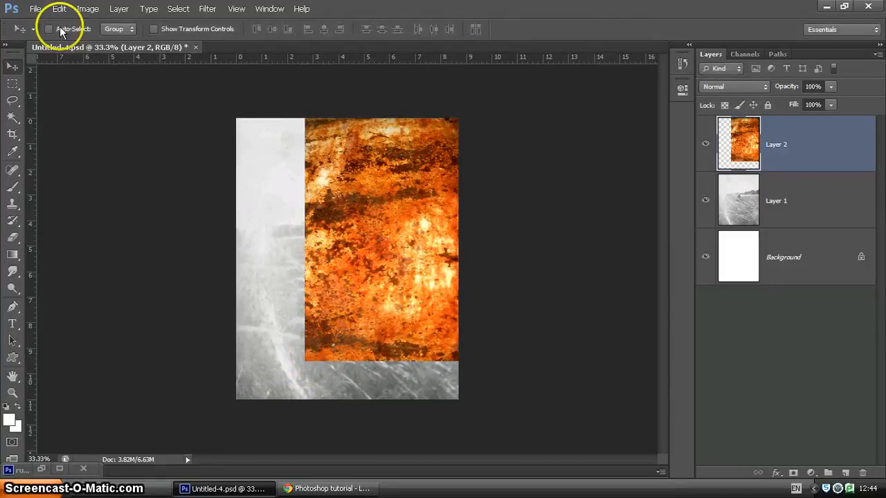
click(59, 9)
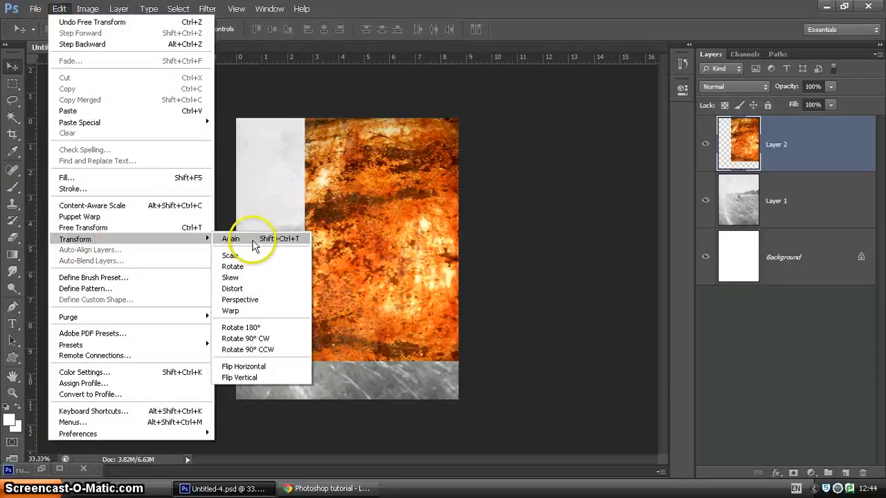
click(234, 239)
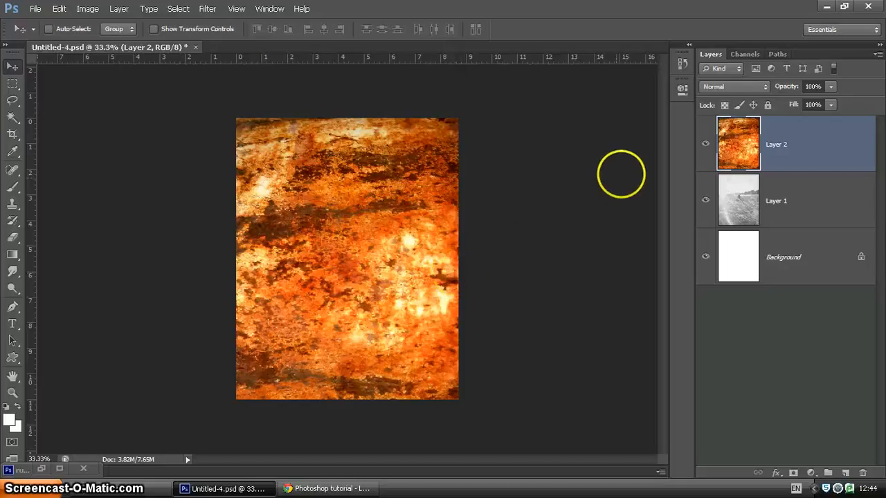
- Blend the rust layer in Overlay mode and lower its opacity for a warm tint
click(733, 87)
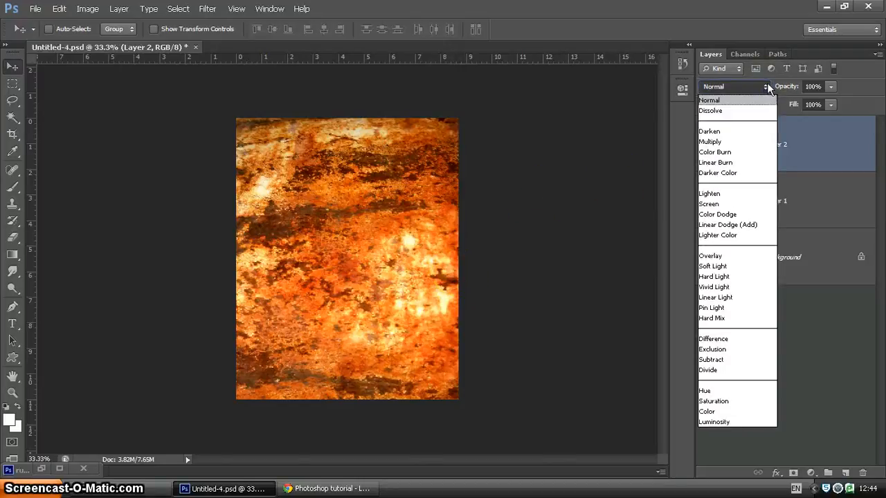
mouse_move(720, 256)
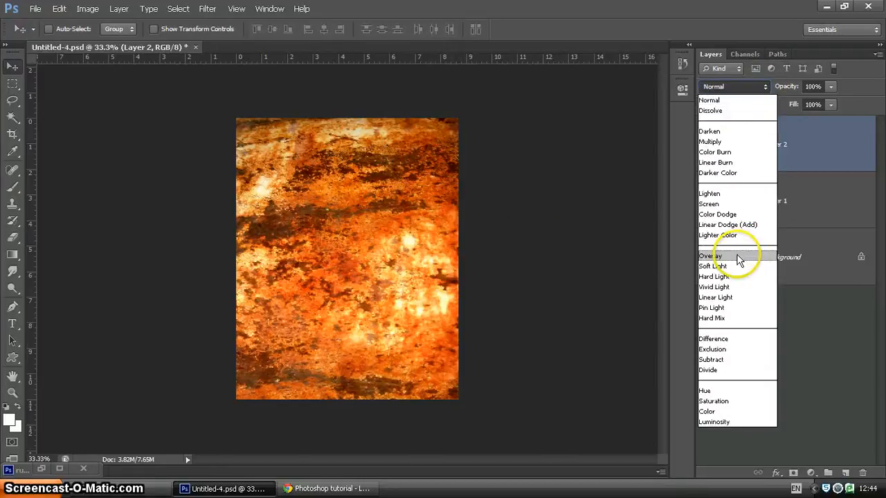
click(709, 256)
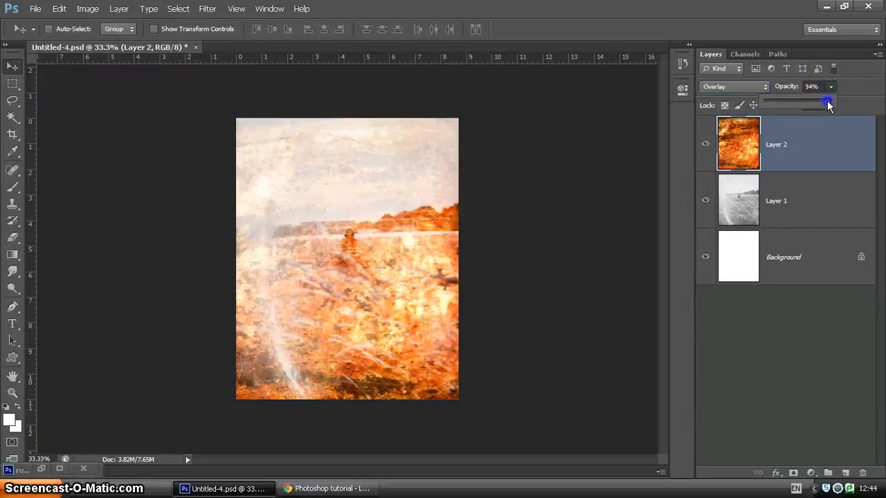
drag(828, 103, 793, 104)
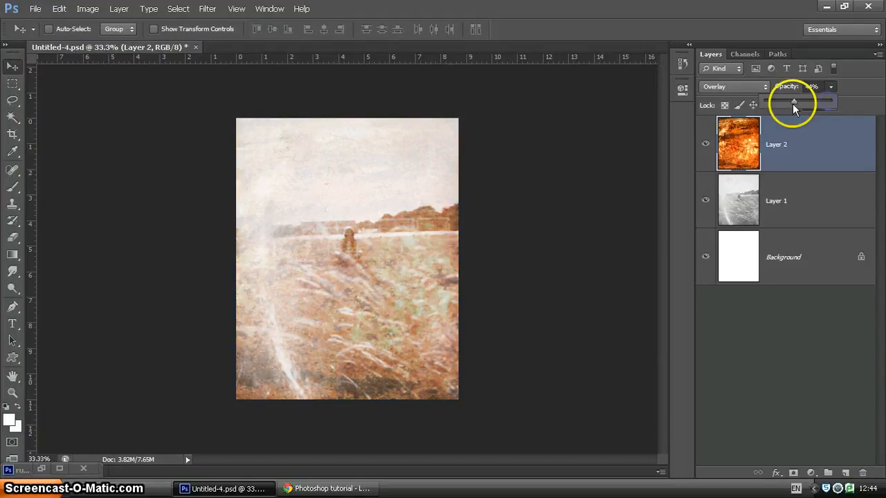
click(776, 200)
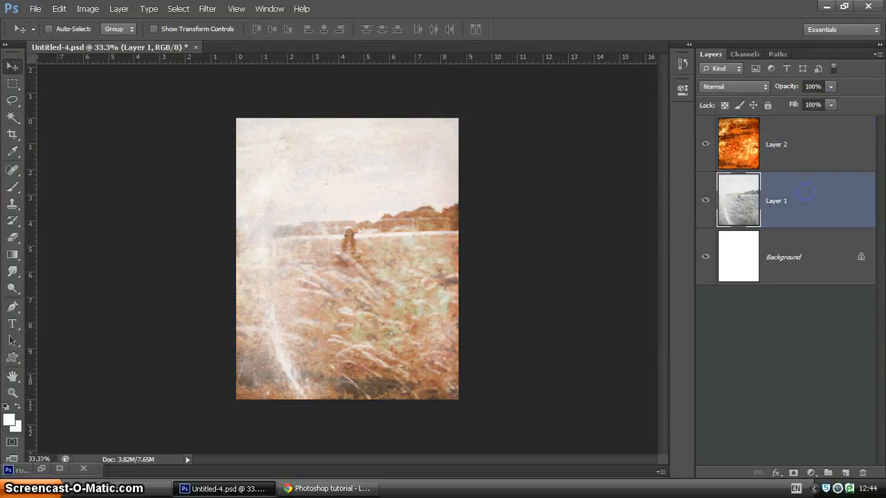
mouse_move(87, 8)
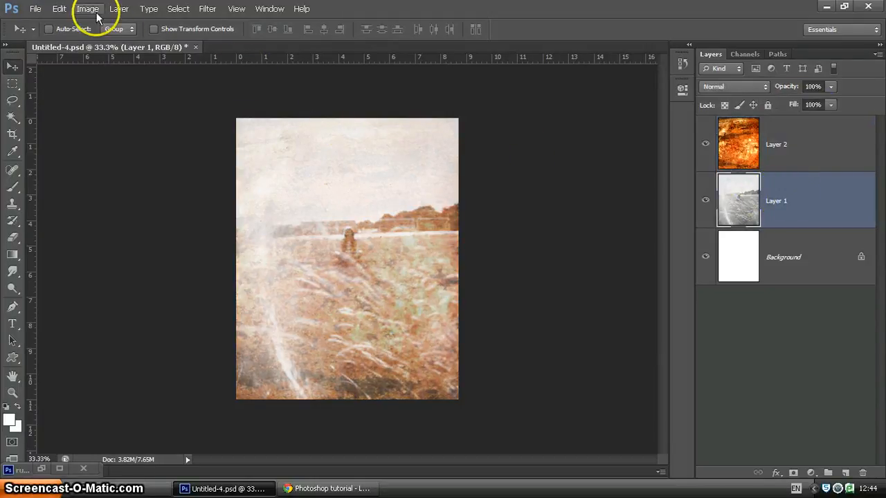
- Apply a Levels adjustment to Layer 1 with Auto and slightly deepened shadows for a faded look
click(87, 8)
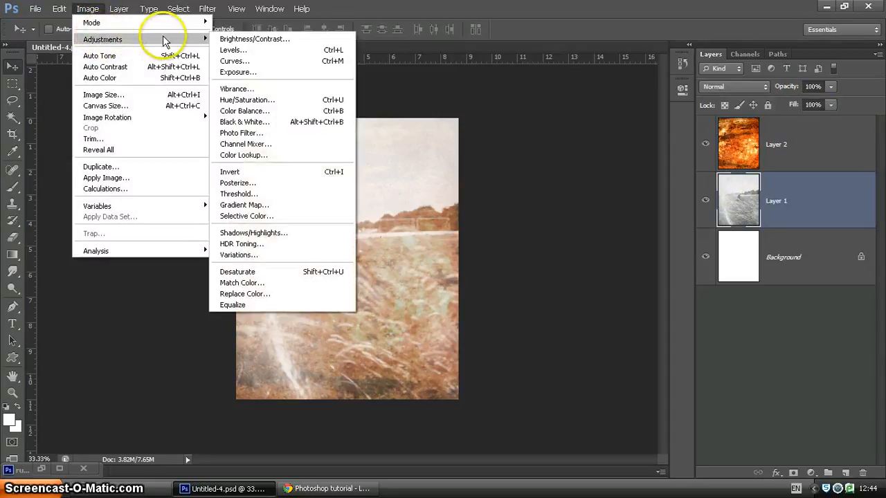
click(233, 49)
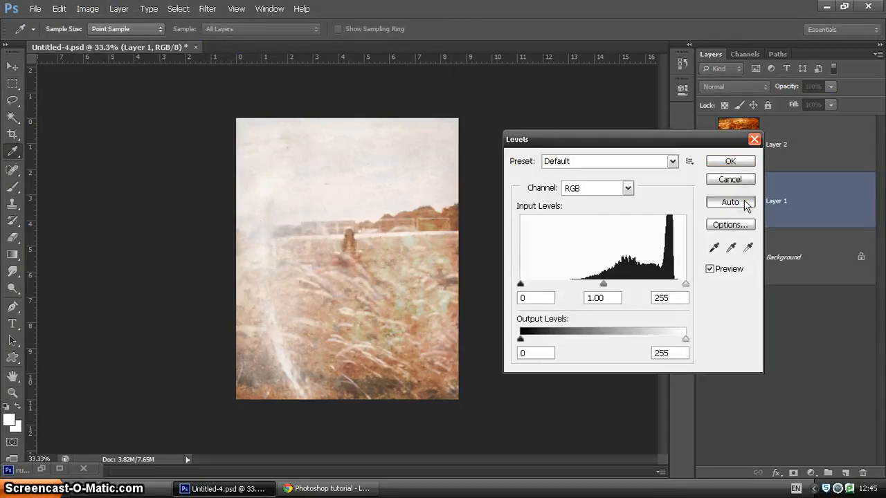
click(729, 201)
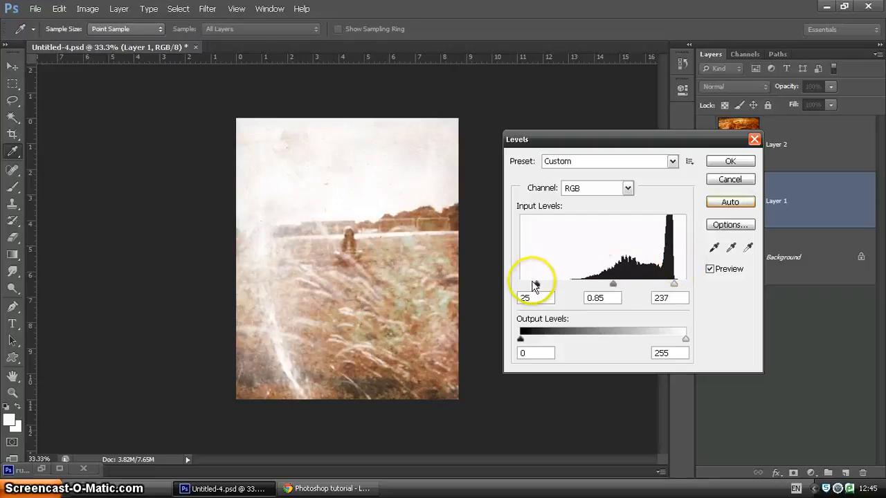
drag(534, 284, 552, 284)
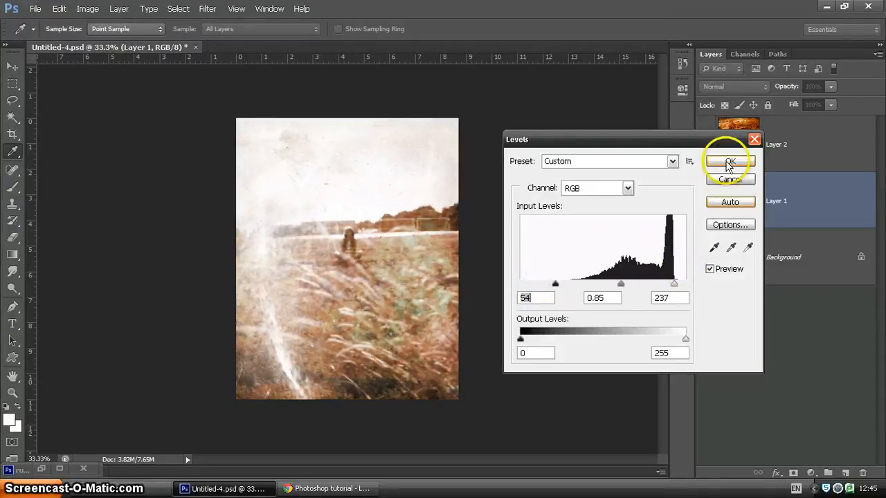
click(730, 161)
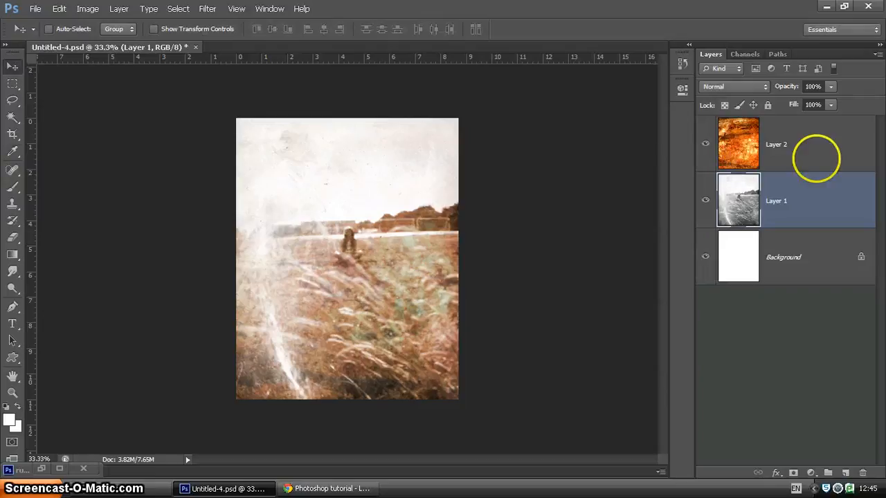
mouse_move(578, 220)
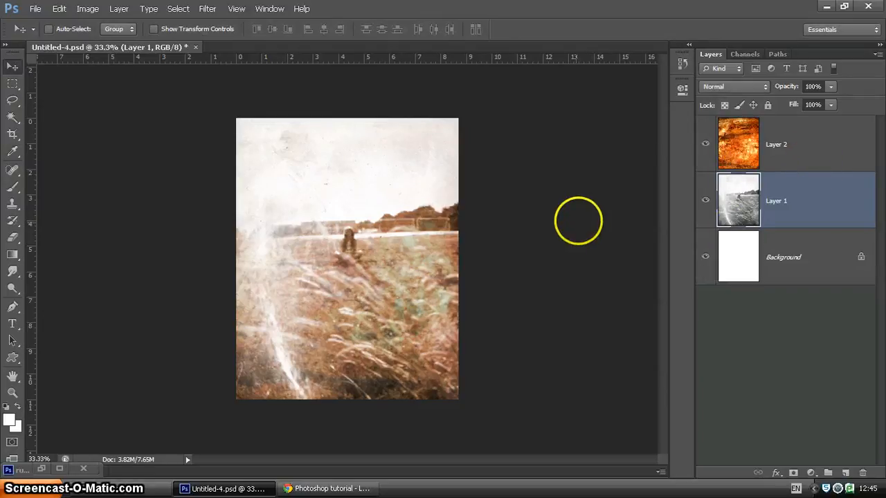
mouse_move(239, 119)
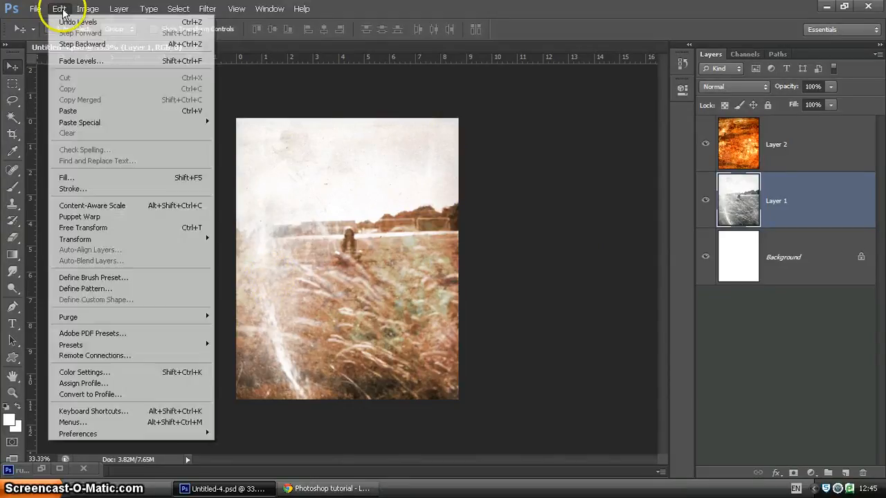
mouse_move(74, 238)
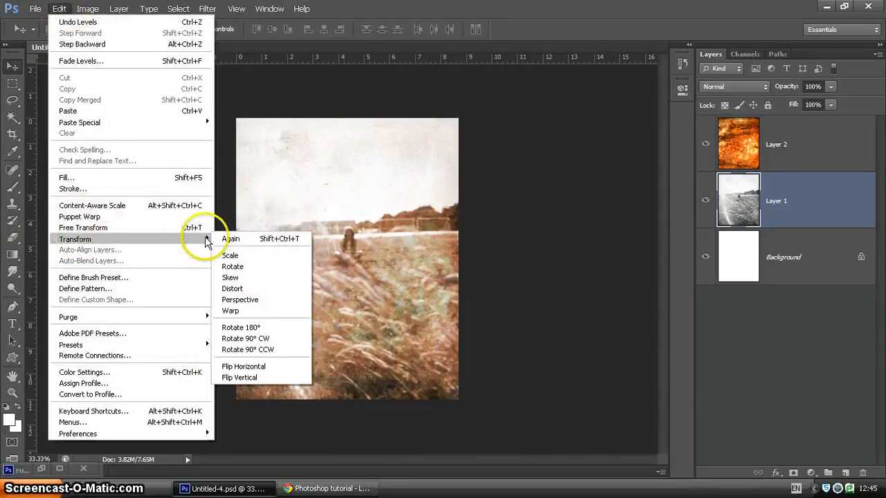
mouse_move(230, 255)
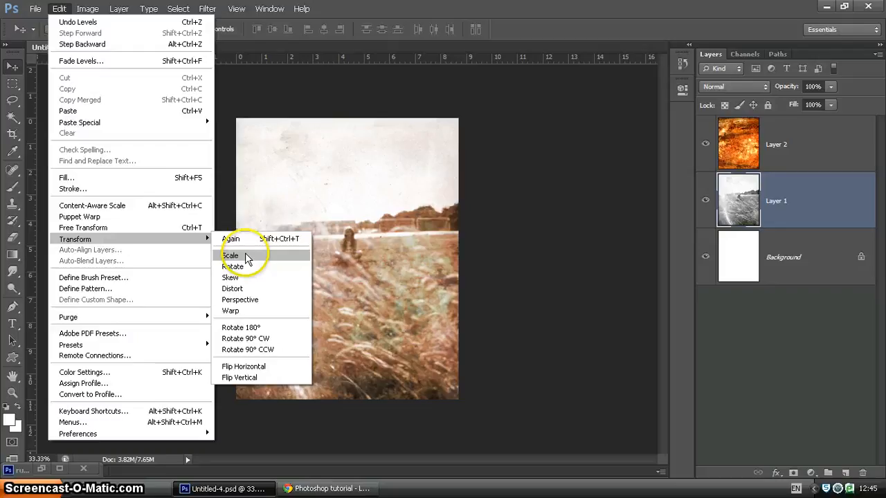
- Scale Layer 1 down to about 96% so a thin white border surrounds the photo
click(231, 255)
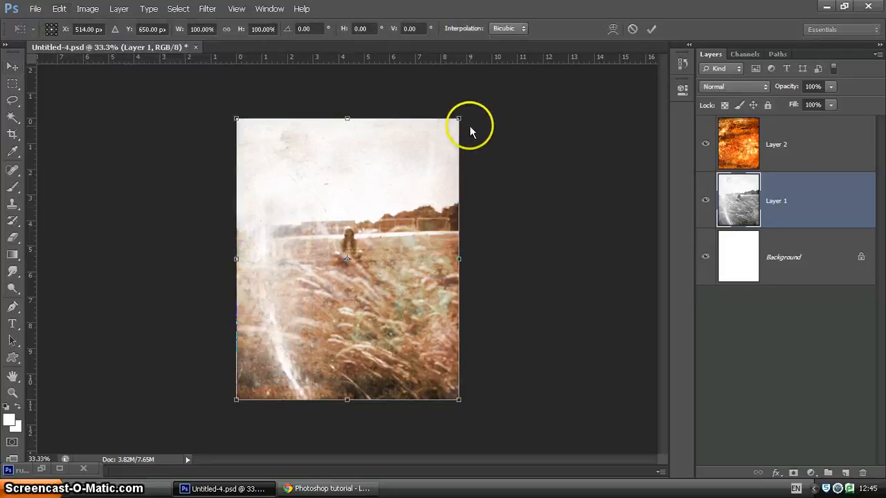
drag(457, 118, 434, 139)
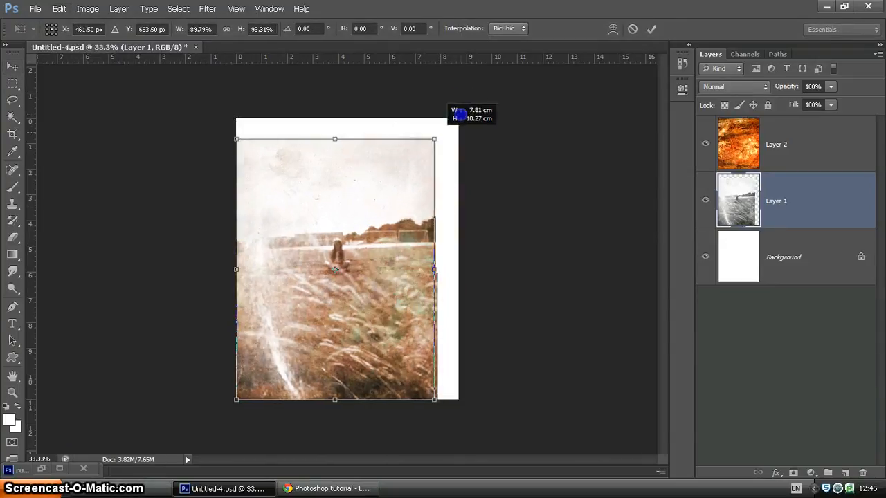
drag(433, 139, 461, 115)
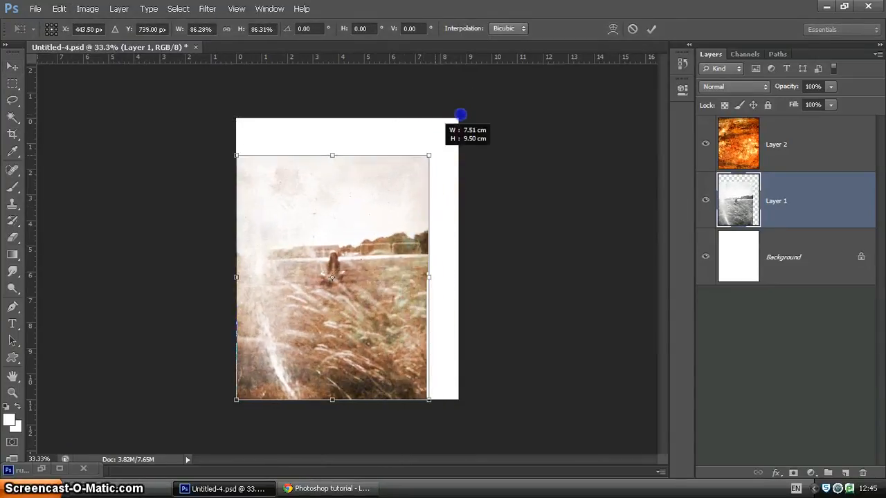
drag(460, 115, 433, 143)
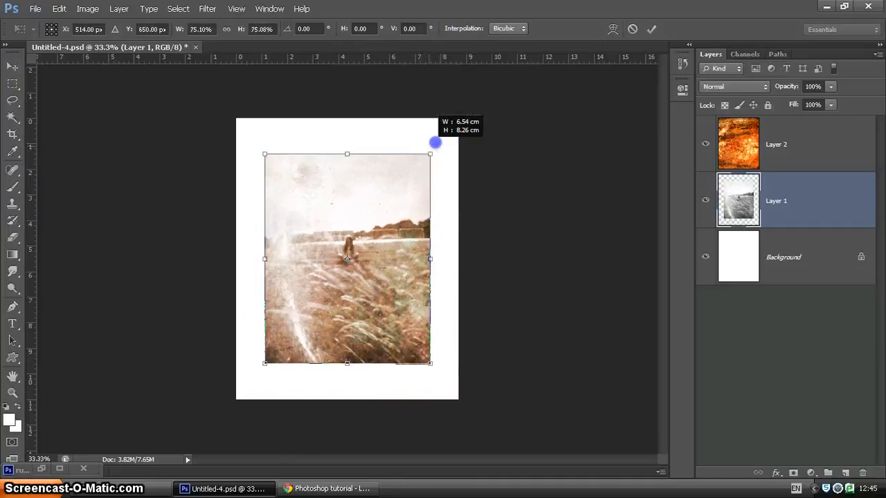
drag(430, 145, 455, 125)
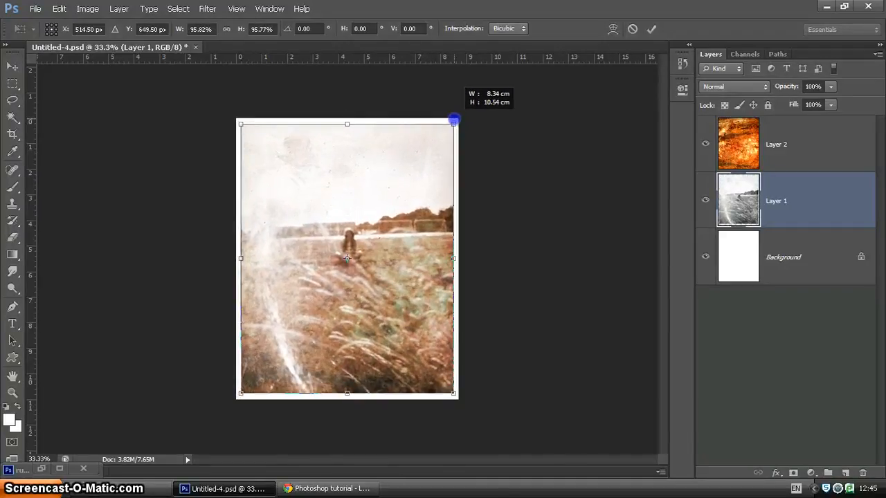
click(651, 28)
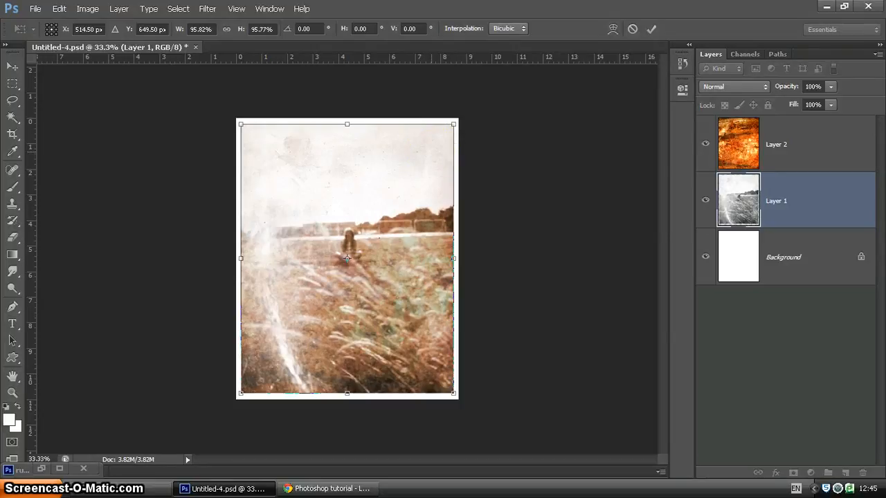
click(649, 29)
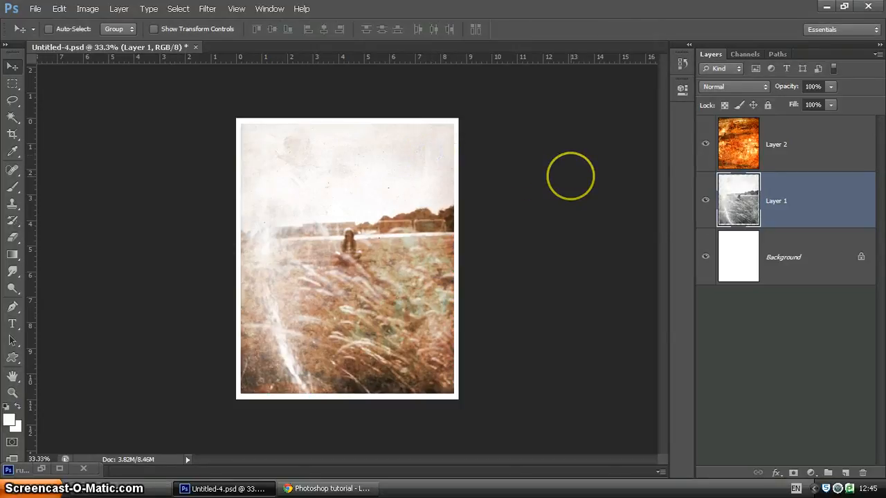
mouse_move(454, 141)
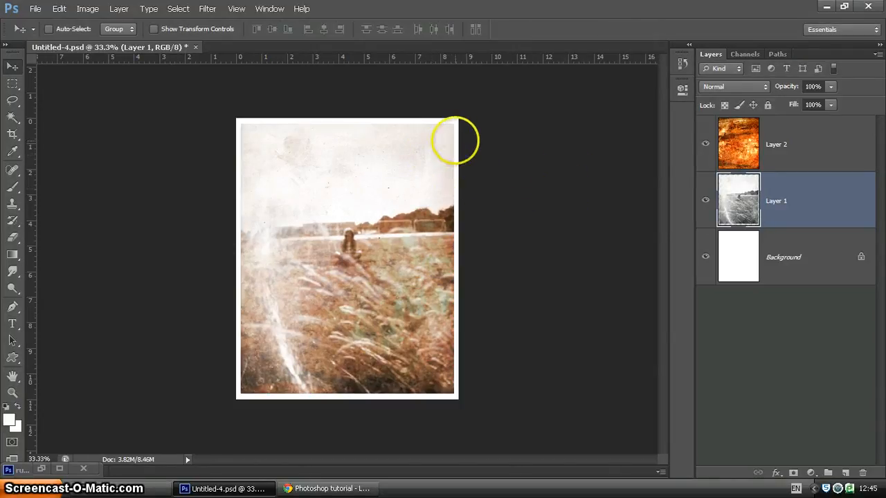
mouse_move(793, 241)
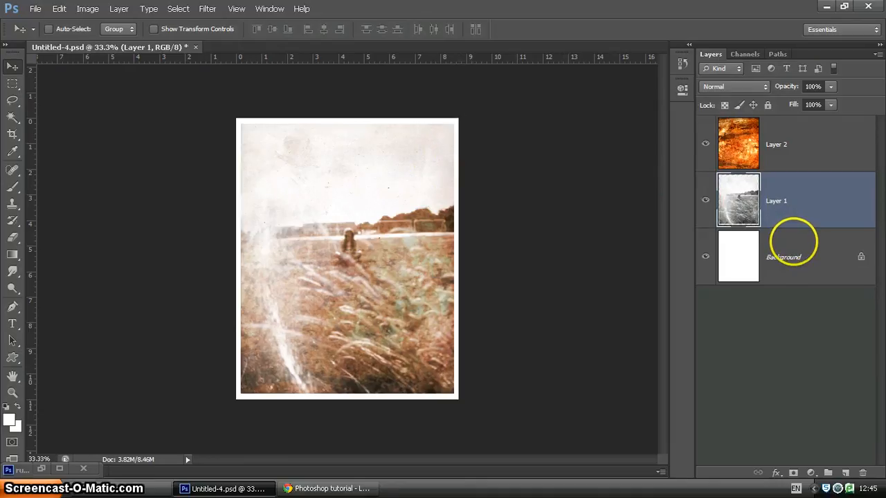
- Start filling the Background layer using a custom colour from the Color Picker
click(783, 257)
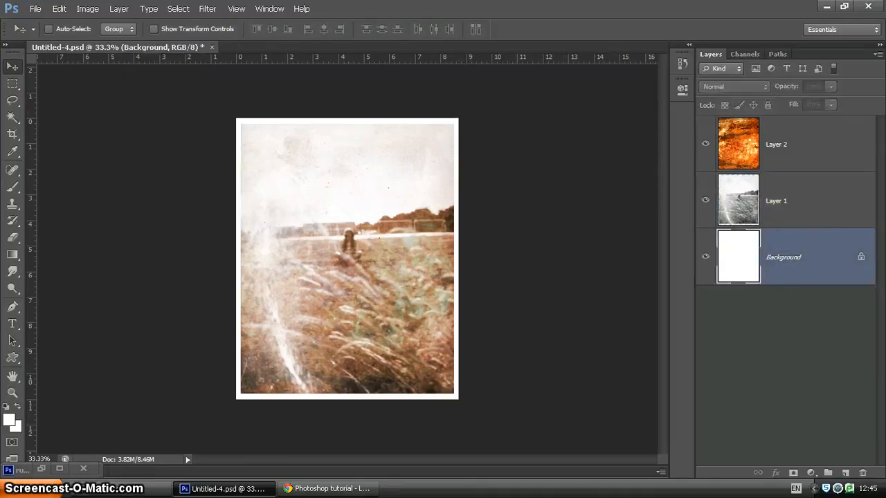
click(58, 8)
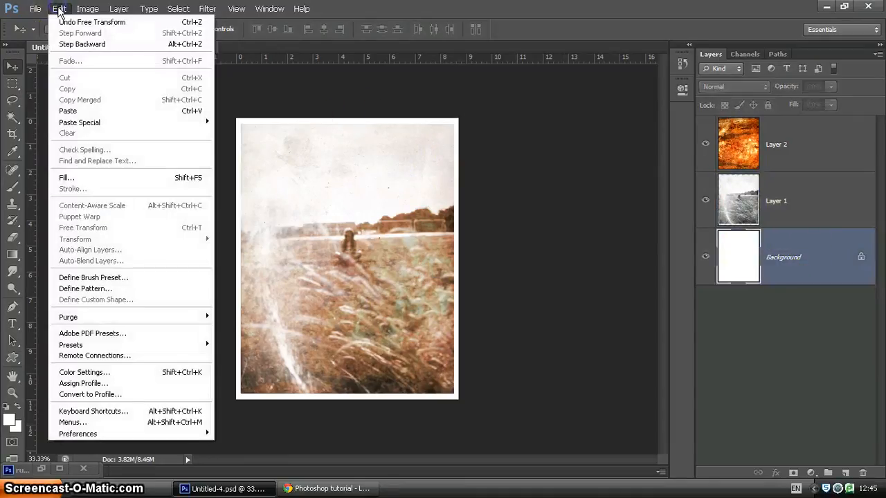
click(66, 177)
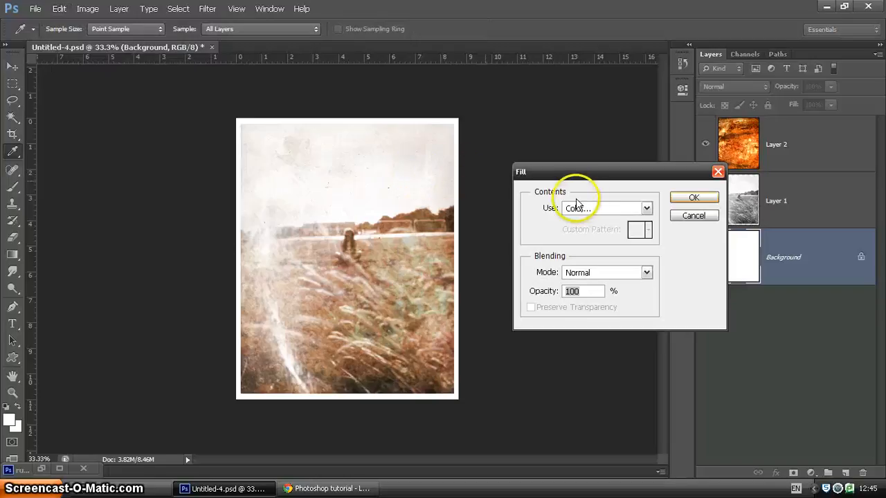
click(645, 208)
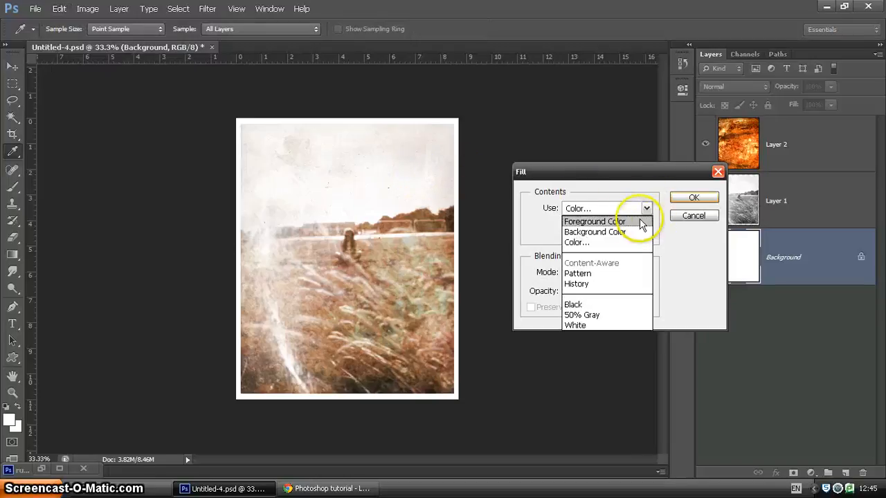
click(577, 242)
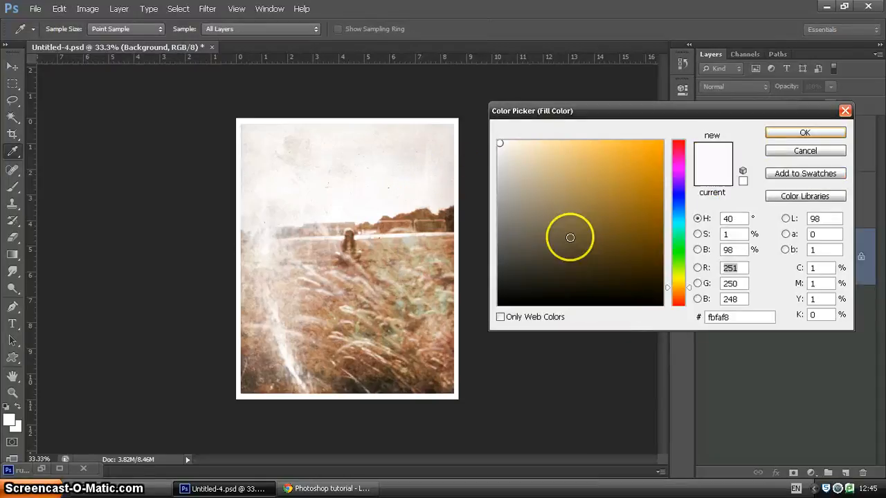
- Sample the photo and settle on a pale warm off-white, then fill the border with it
click(533, 172)
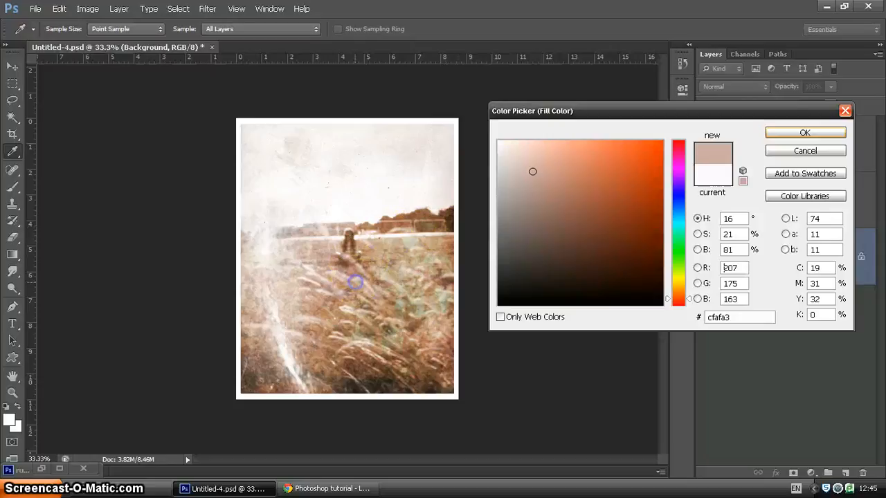
click(332, 209)
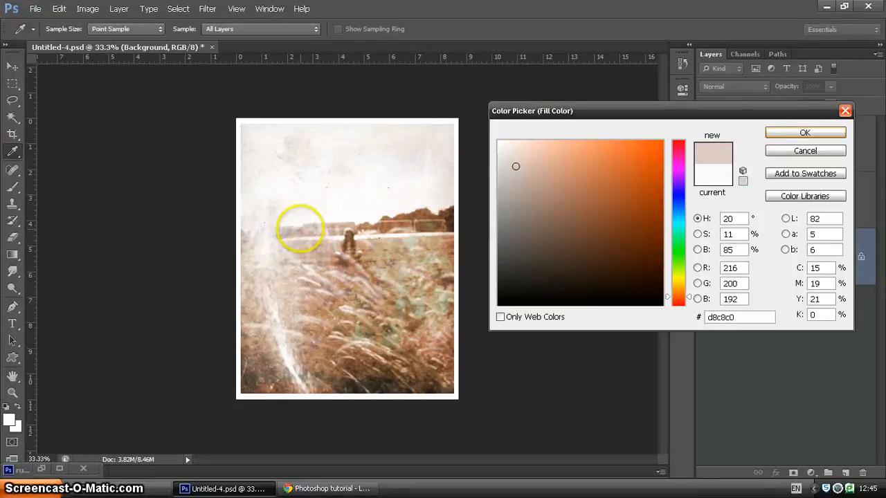
click(500, 163)
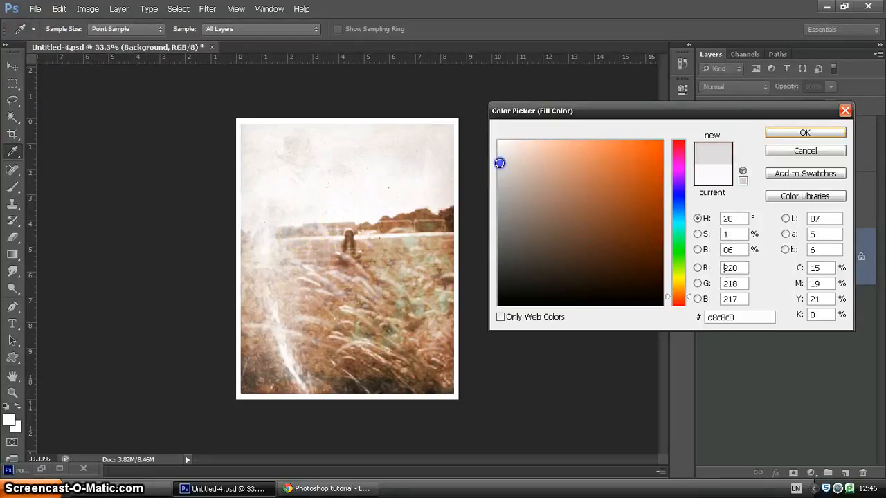
click(505, 159)
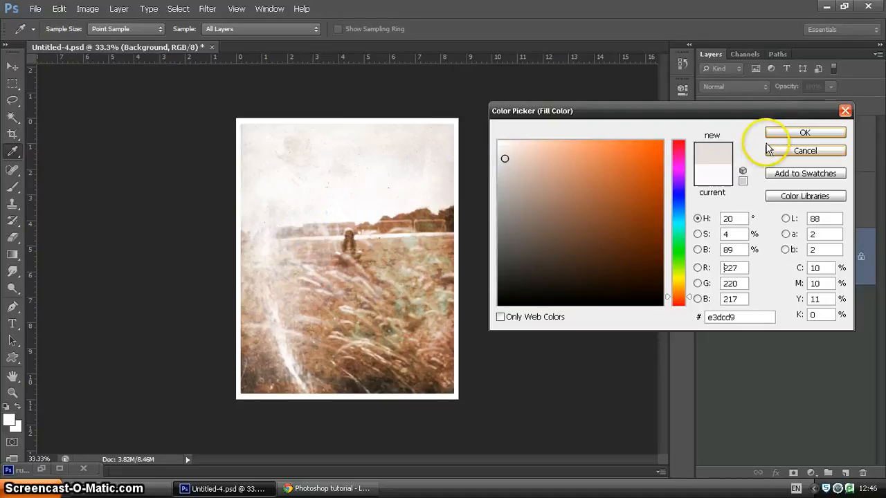
click(804, 132)
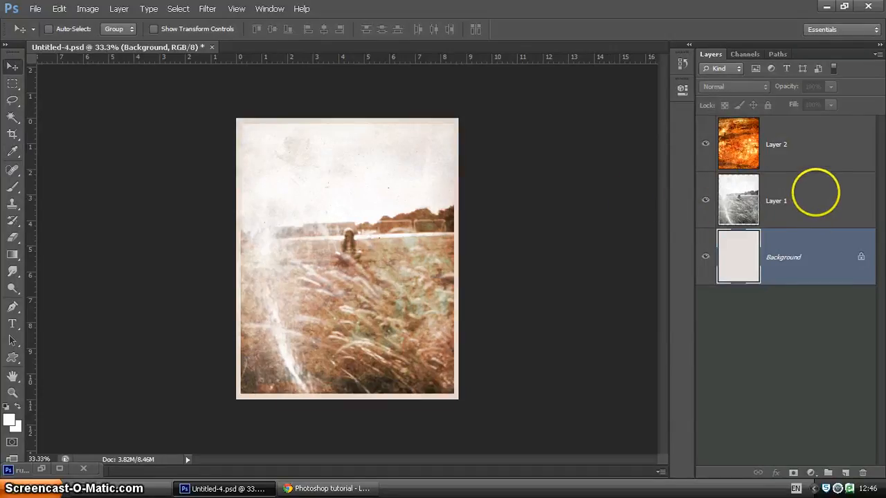
- Select Layer 1 and bring up the Blur, Sharpen and Smudge tool choices
click(775, 201)
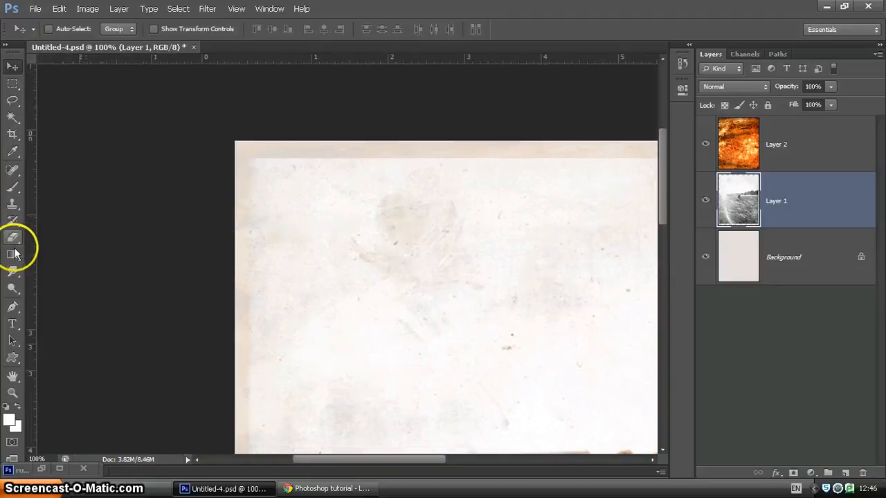
right_click(12, 272)
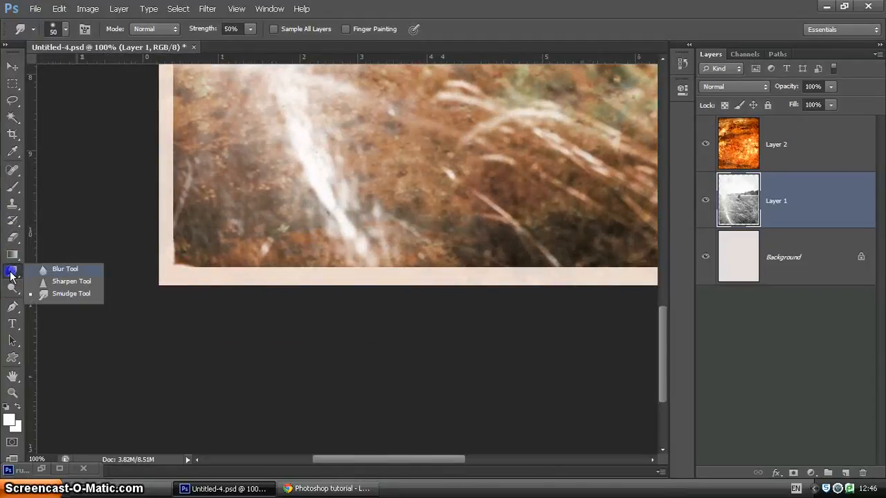
- Blur the photo's corners and edges at full strength, then zoom back out to 33%
click(71, 294)
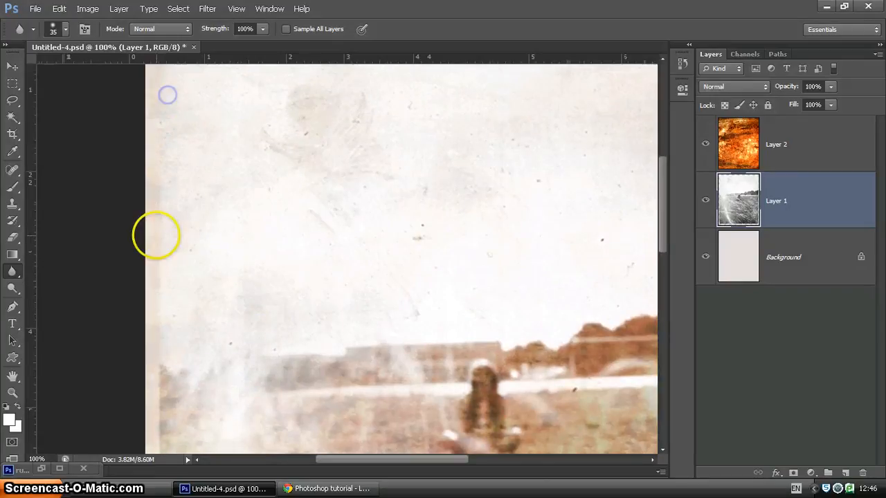
scroll(down, 3)
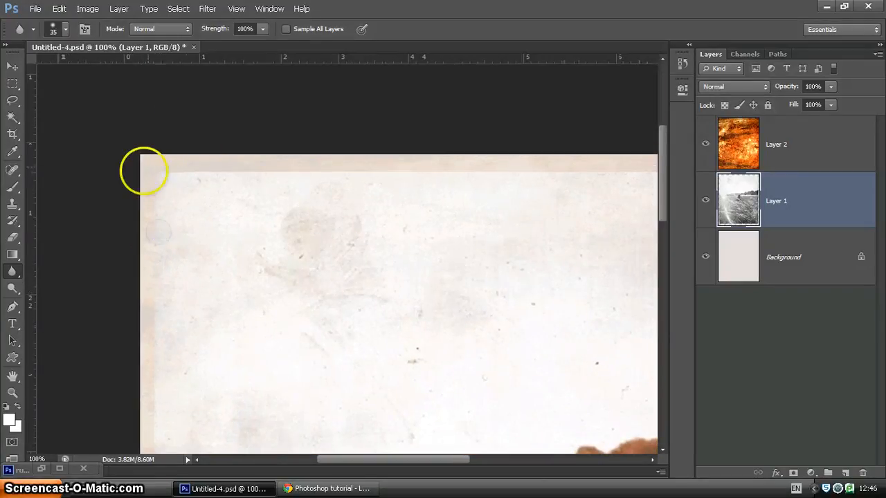
mouse_move(164, 173)
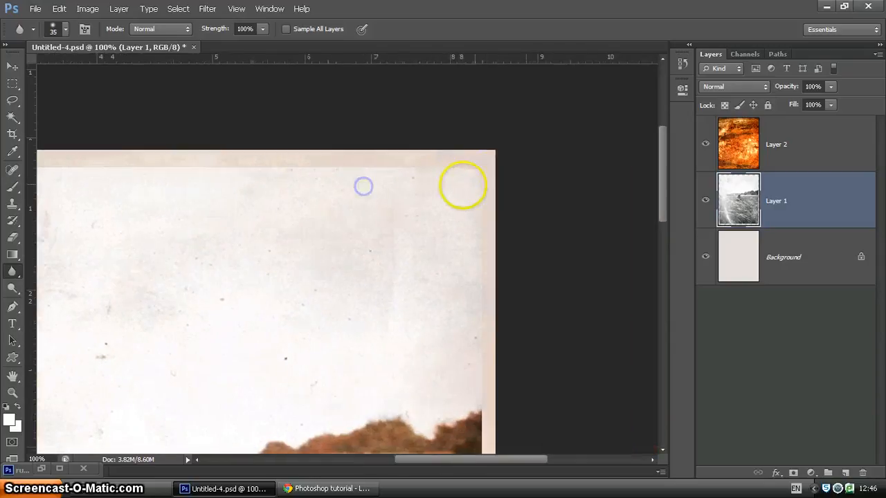
mouse_move(470, 168)
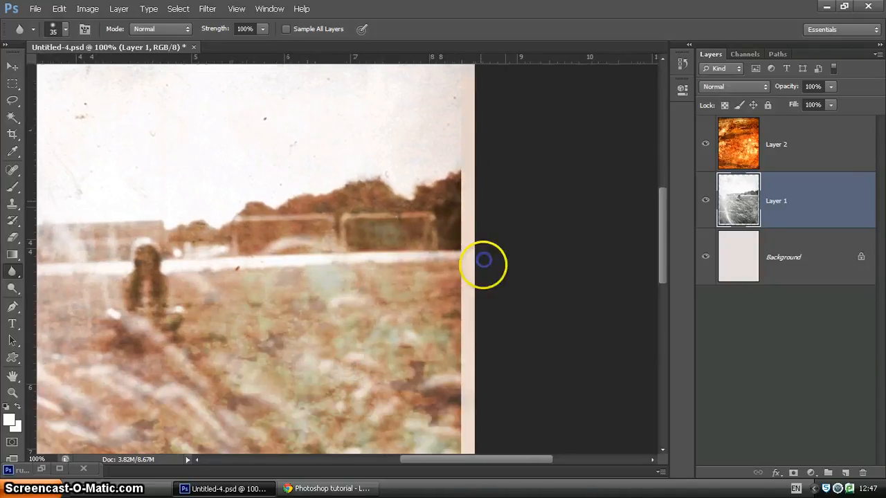
scroll(down, 3)
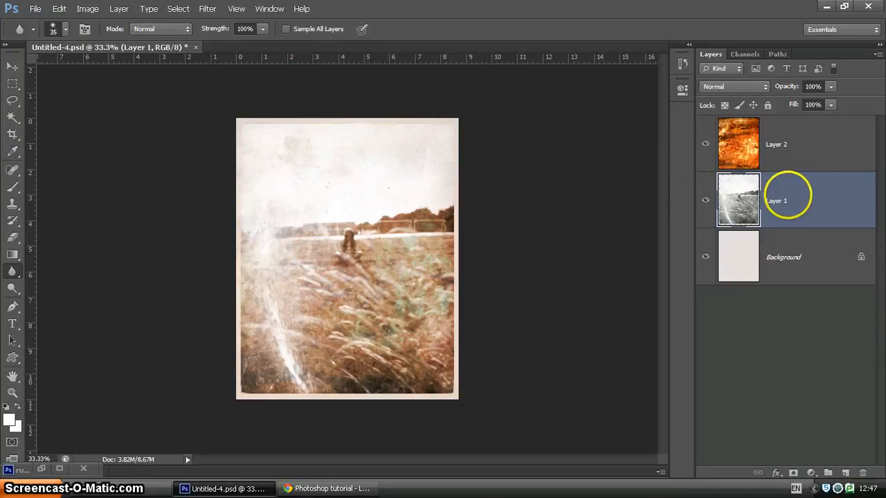
mouse_move(775, 373)
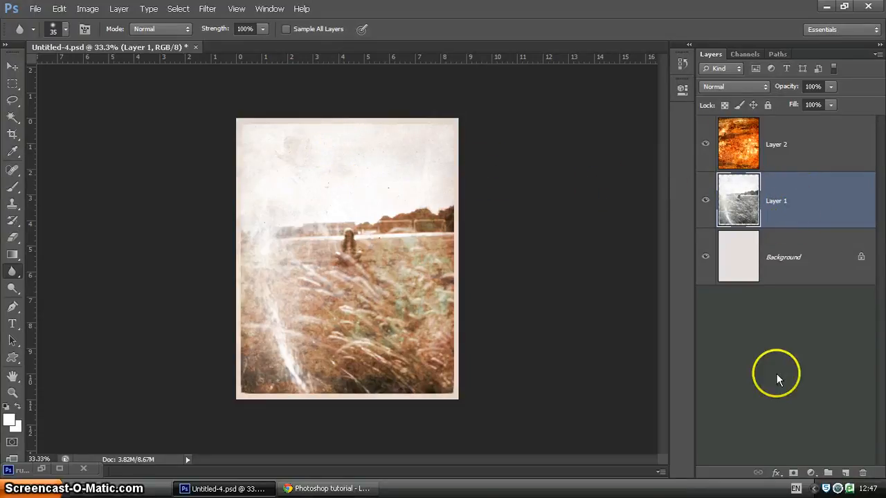
- Attach a blank white layer mask to Layer 1
click(792, 473)
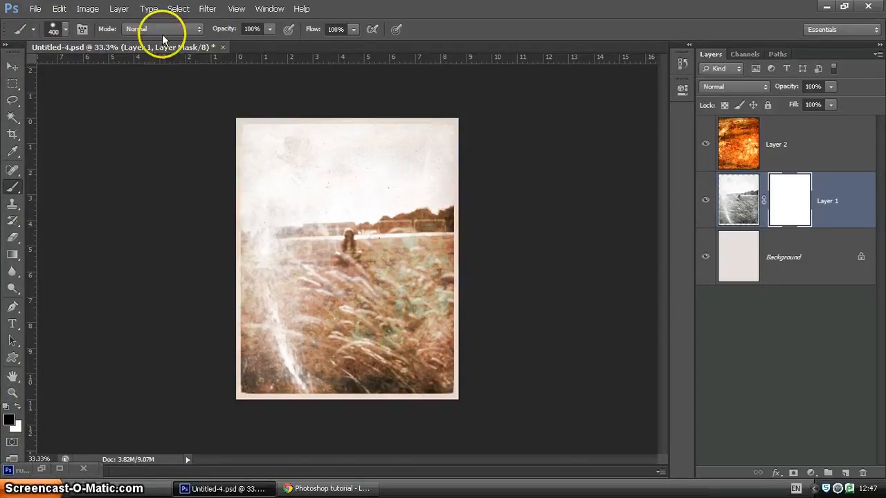
mouse_move(269, 9)
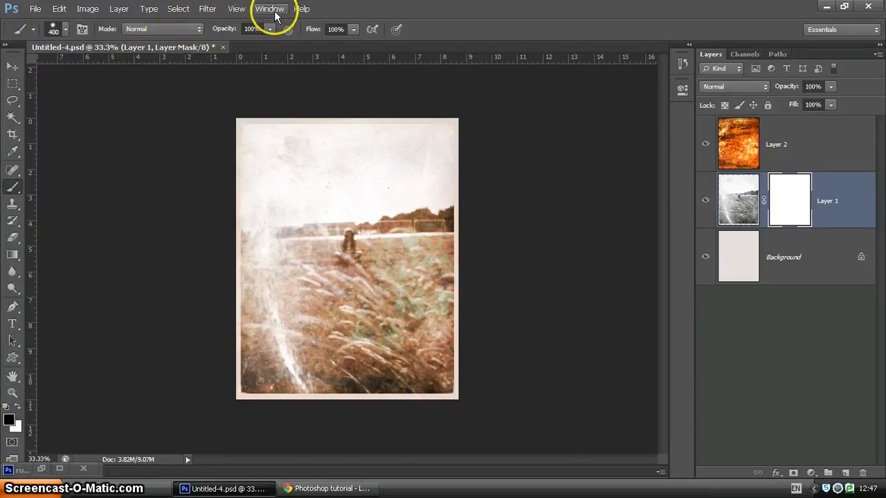
- Show the Brush panel and choose the speckled 43 px brush tip
click(269, 9)
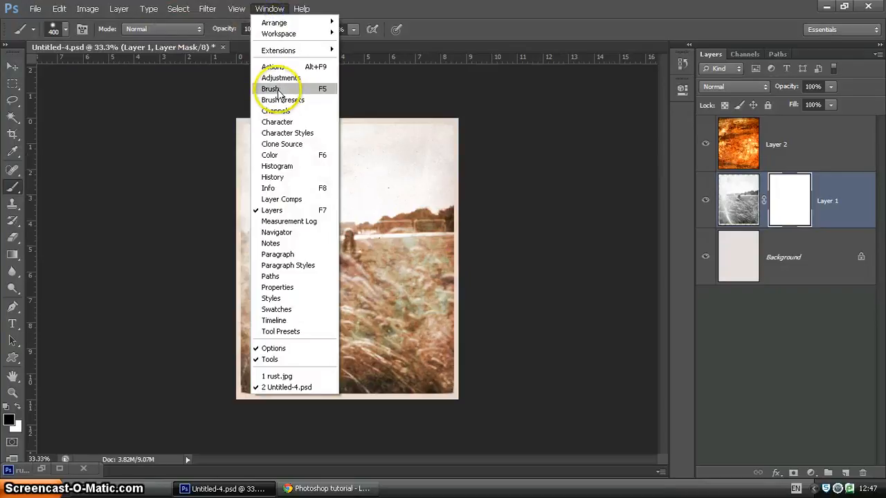
click(269, 89)
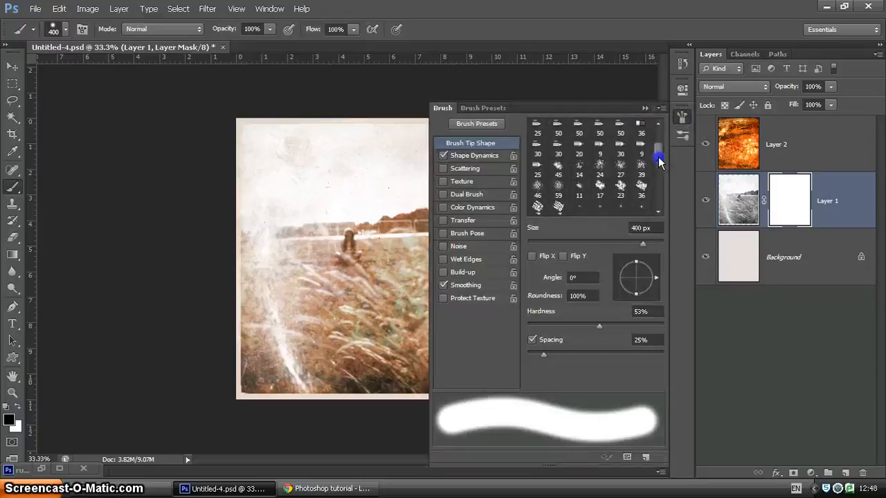
click(640, 170)
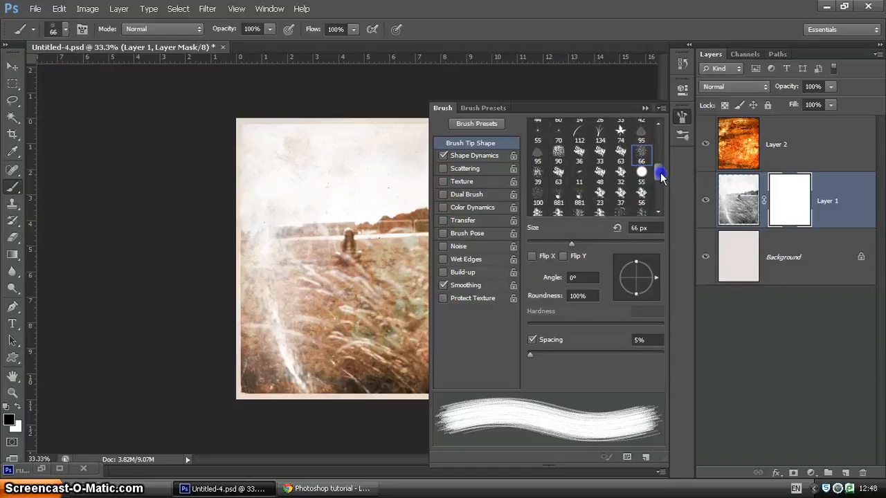
click(641, 185)
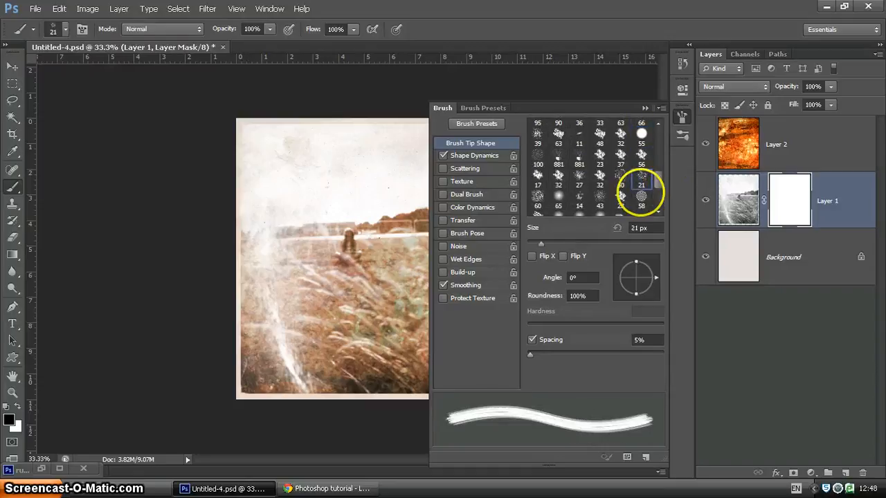
click(579, 199)
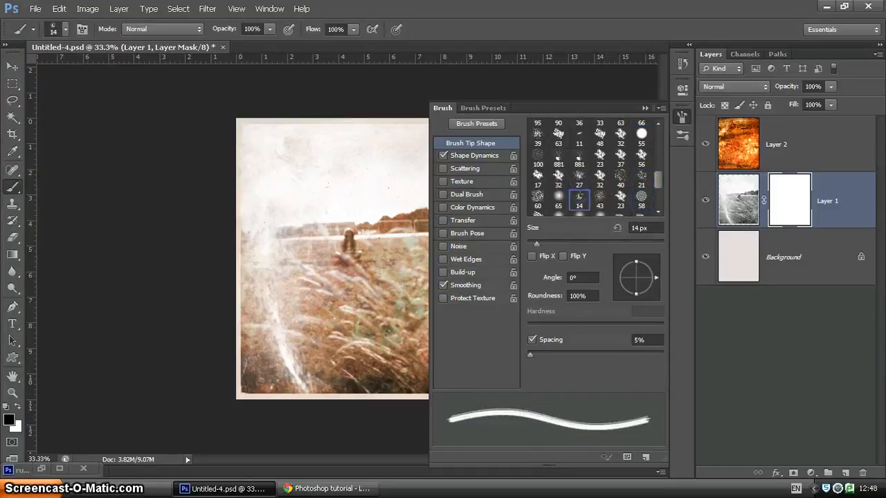
click(599, 206)
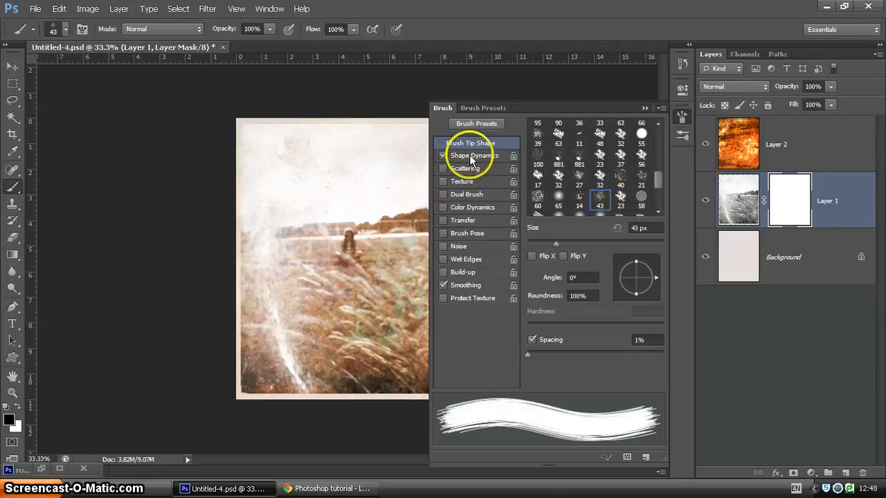
- Enable size jitter, Scattering 376% with Count 2 and Count Jitter 100%, plus Wet Edges
click(474, 155)
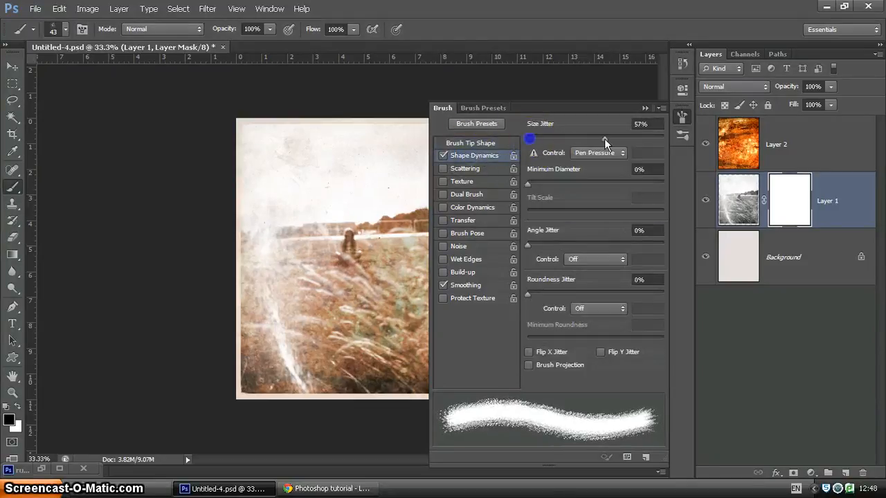
click(444, 168)
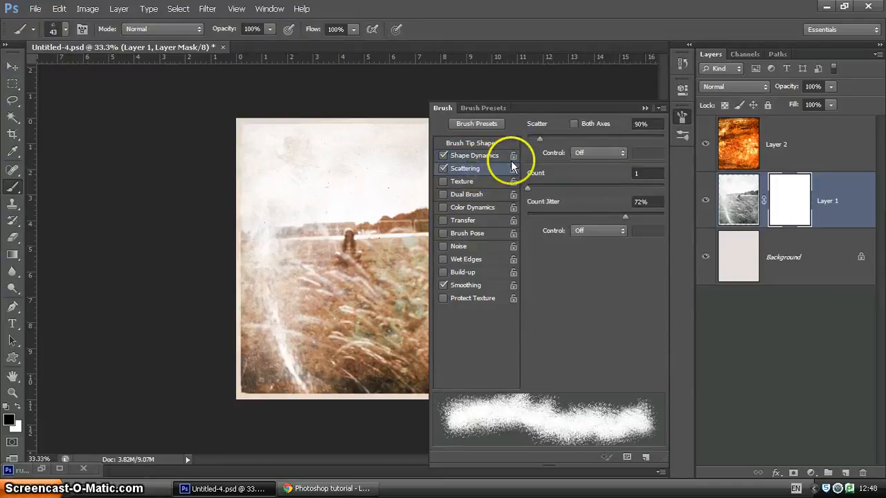
drag(540, 139, 579, 139)
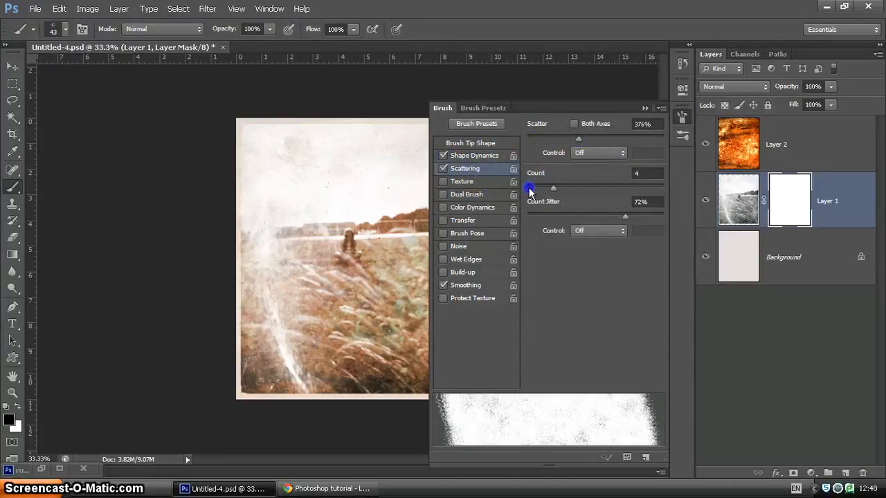
drag(553, 188, 537, 188)
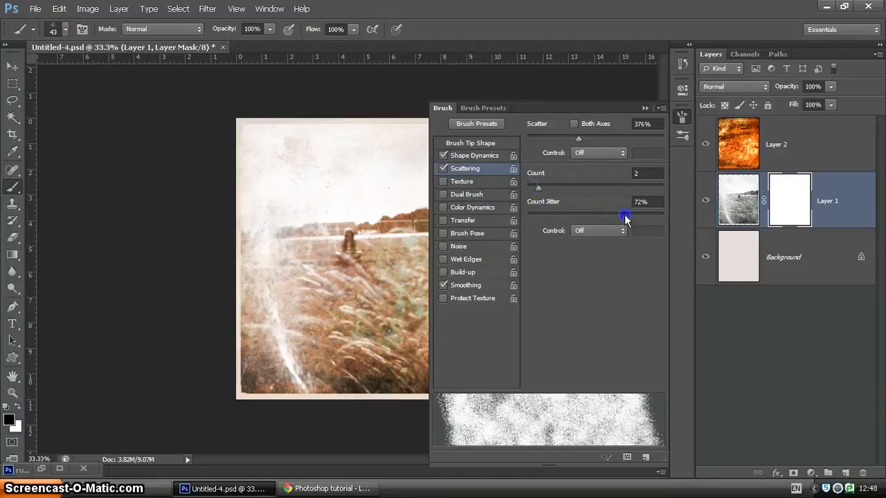
drag(626, 216, 662, 216)
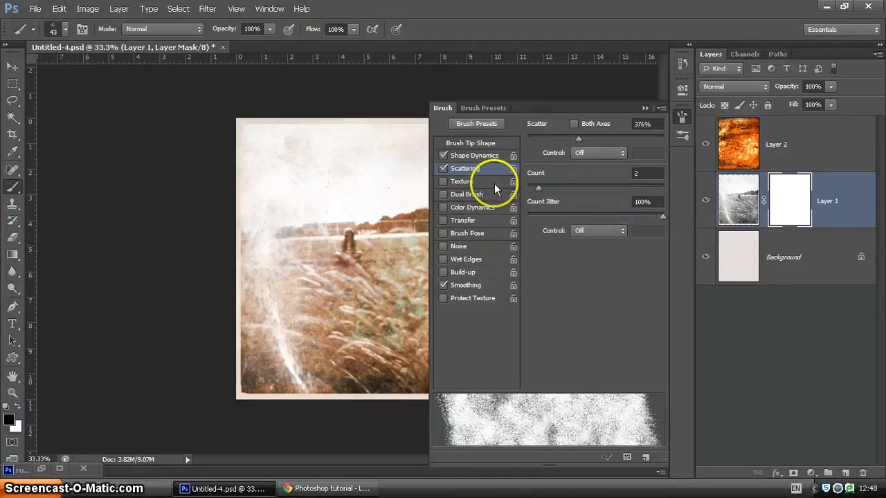
click(461, 181)
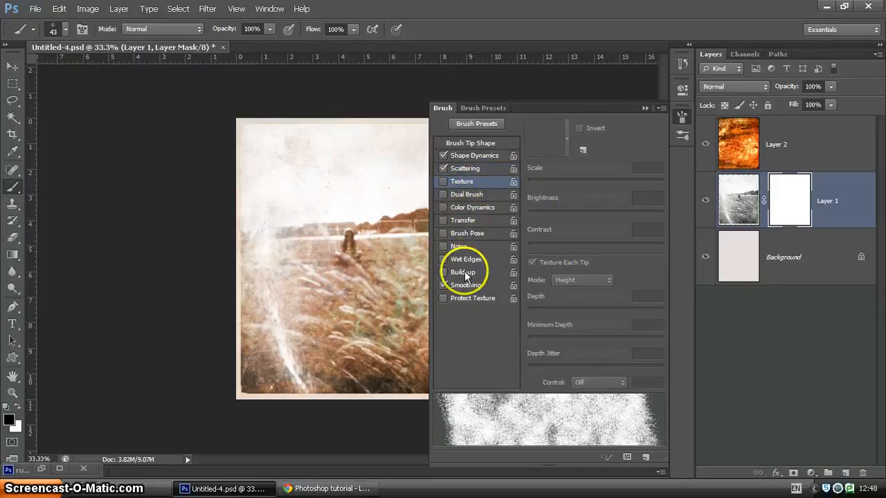
click(443, 259)
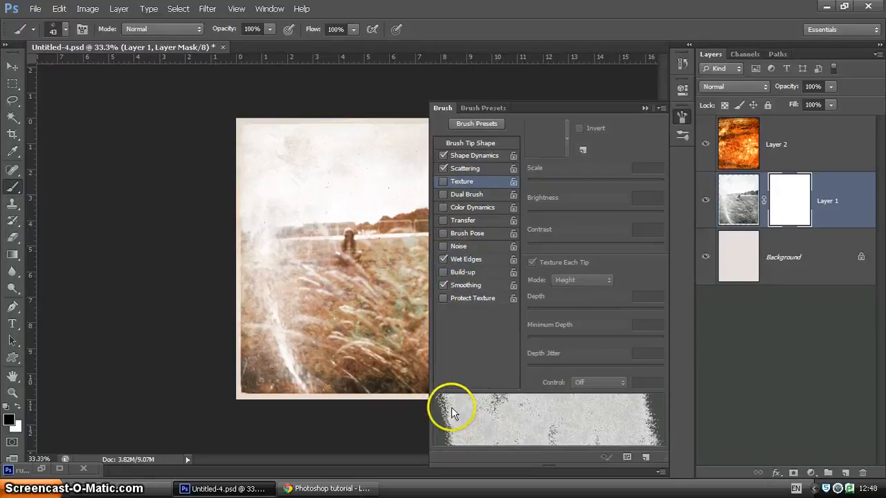
mouse_move(644, 108)
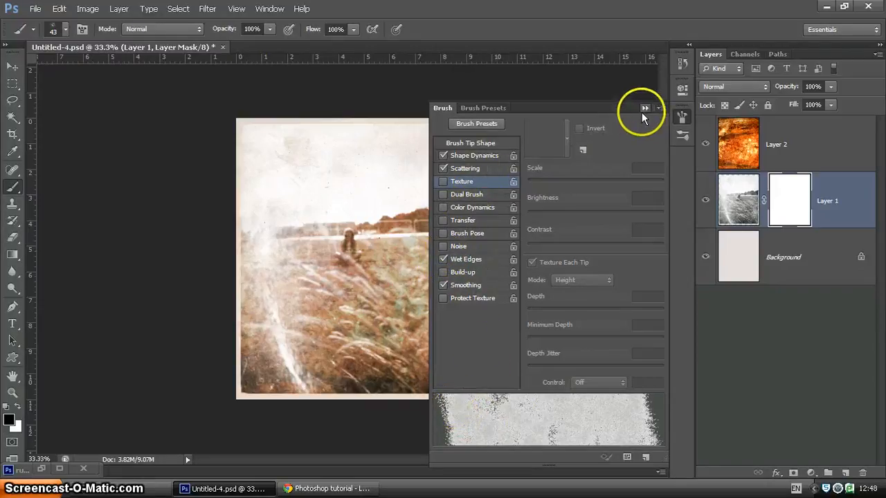
click(644, 108)
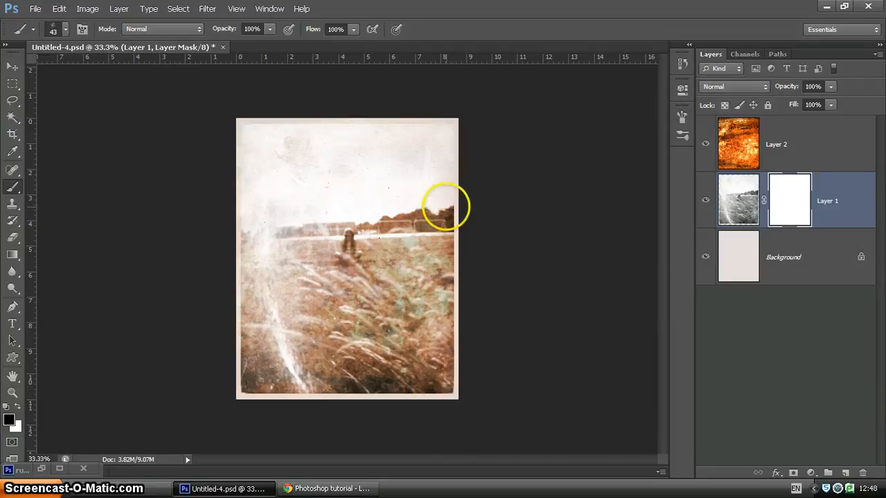
- Paint speckled black strokes on Layer 1's mask to erode the photo's top-left, right and lower edges
click(65, 29)
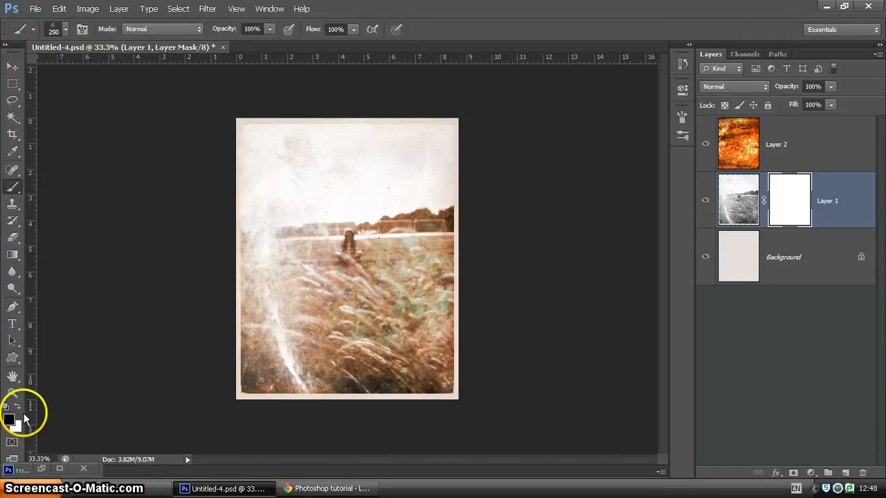
mouse_move(494, 162)
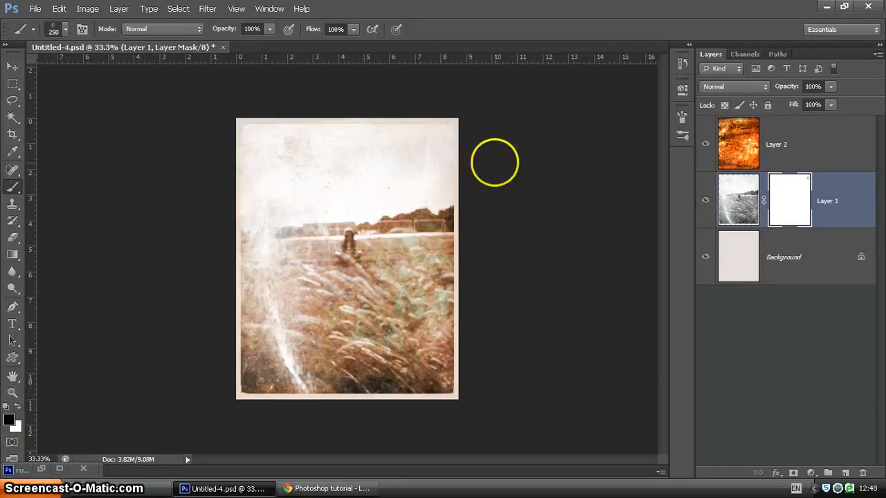
click(417, 127)
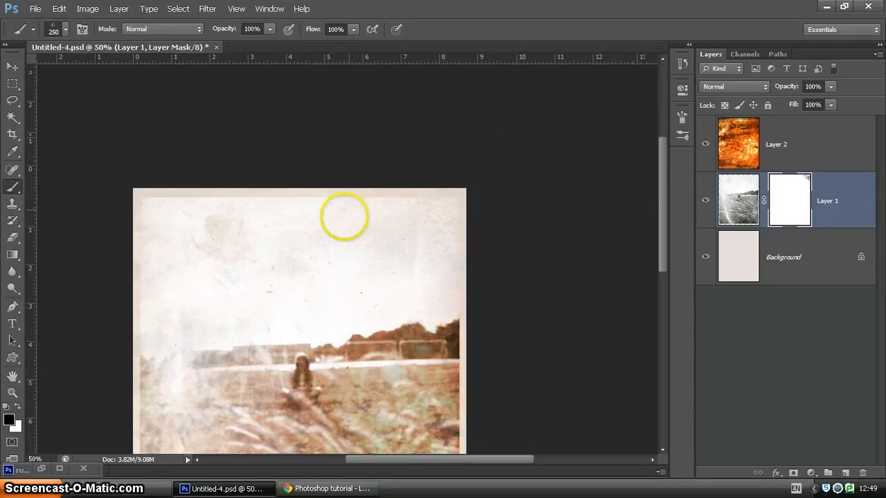
mouse_move(171, 215)
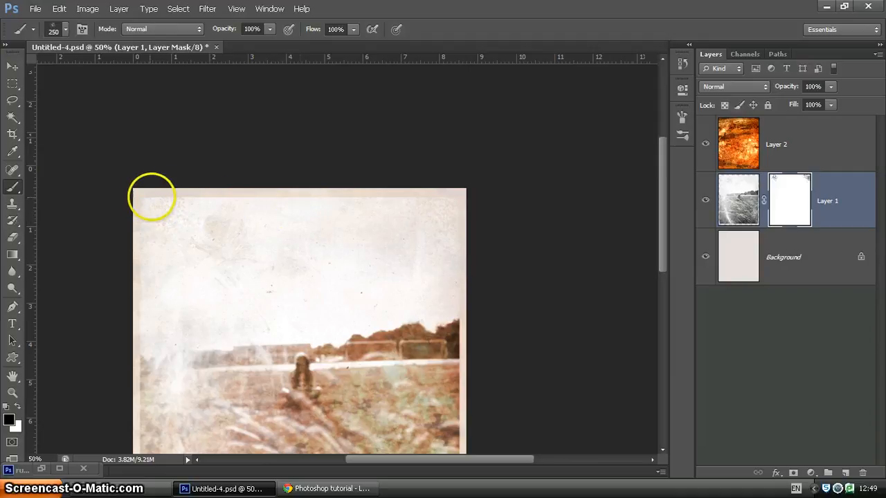
drag(152, 197, 214, 200)
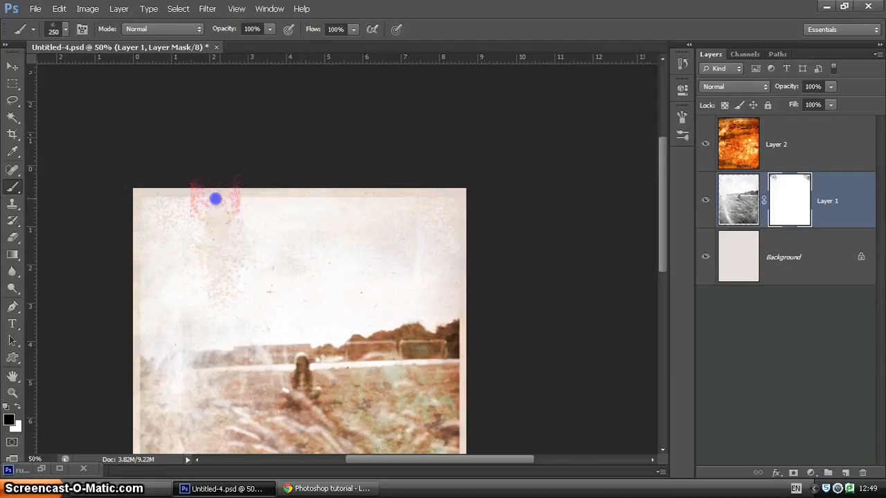
scroll(down, 3)
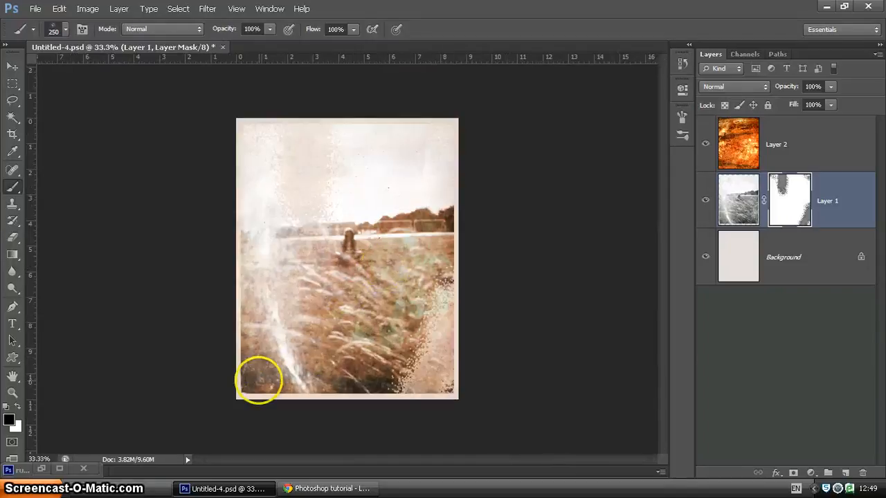
drag(259, 379, 374, 270)
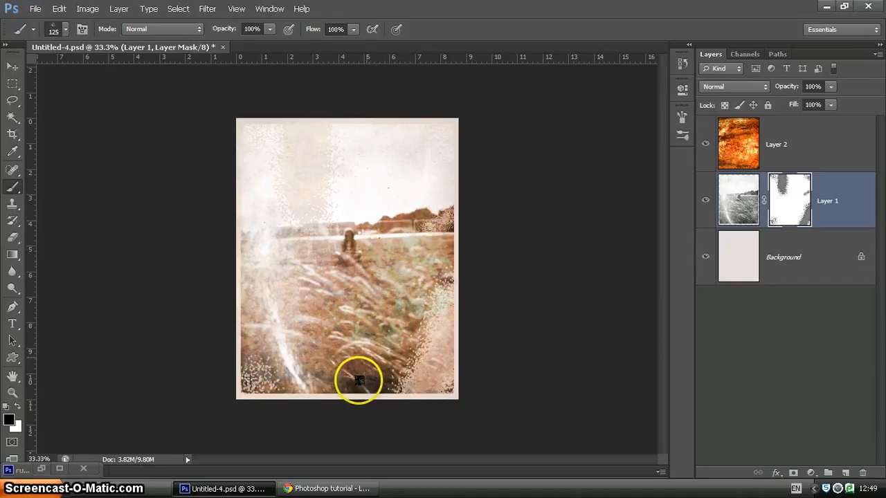
mouse_move(599, 280)
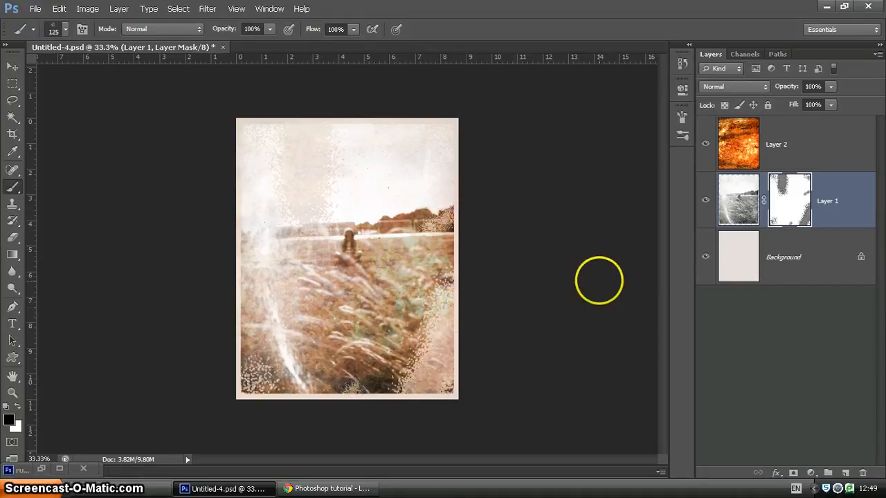
mouse_move(675, 252)
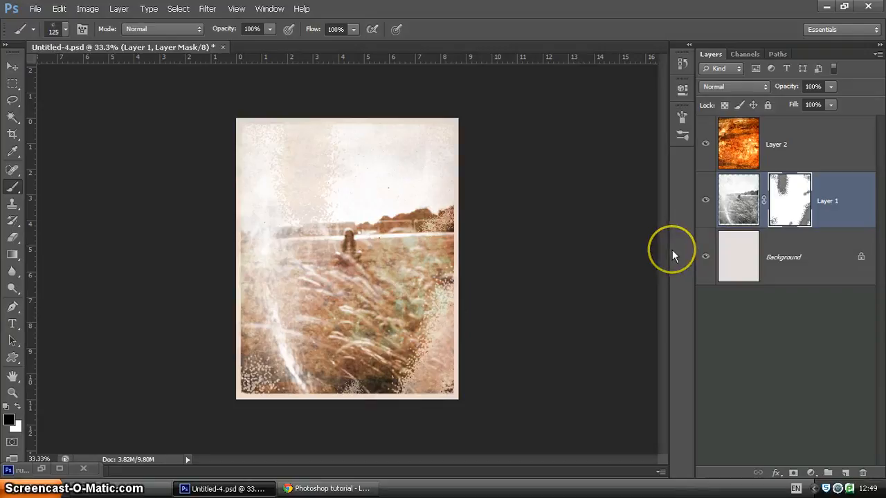
mouse_move(675, 255)
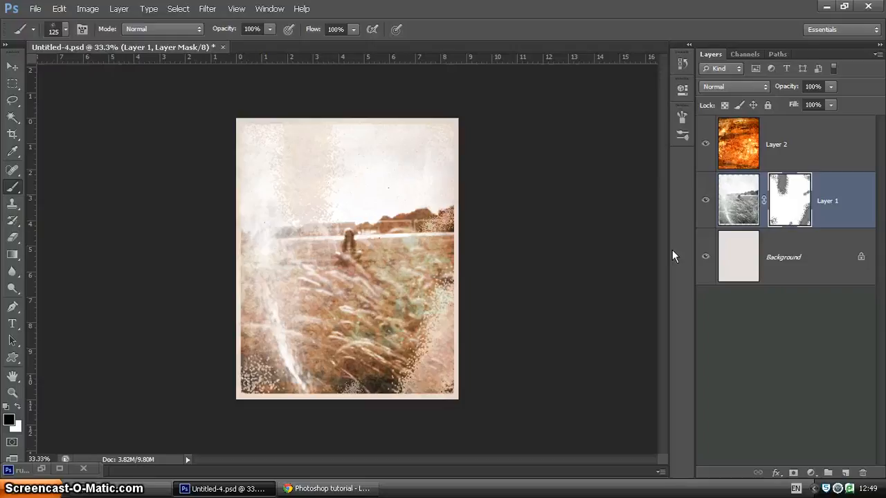
mouse_move(676, 264)
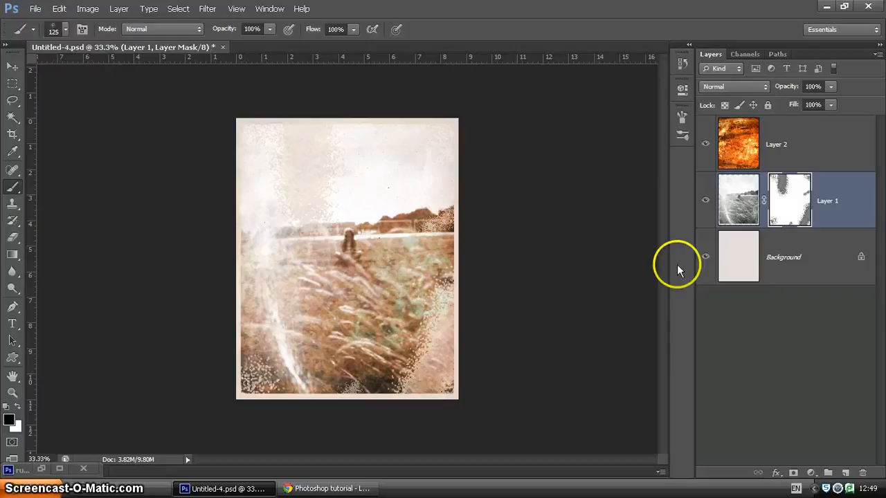